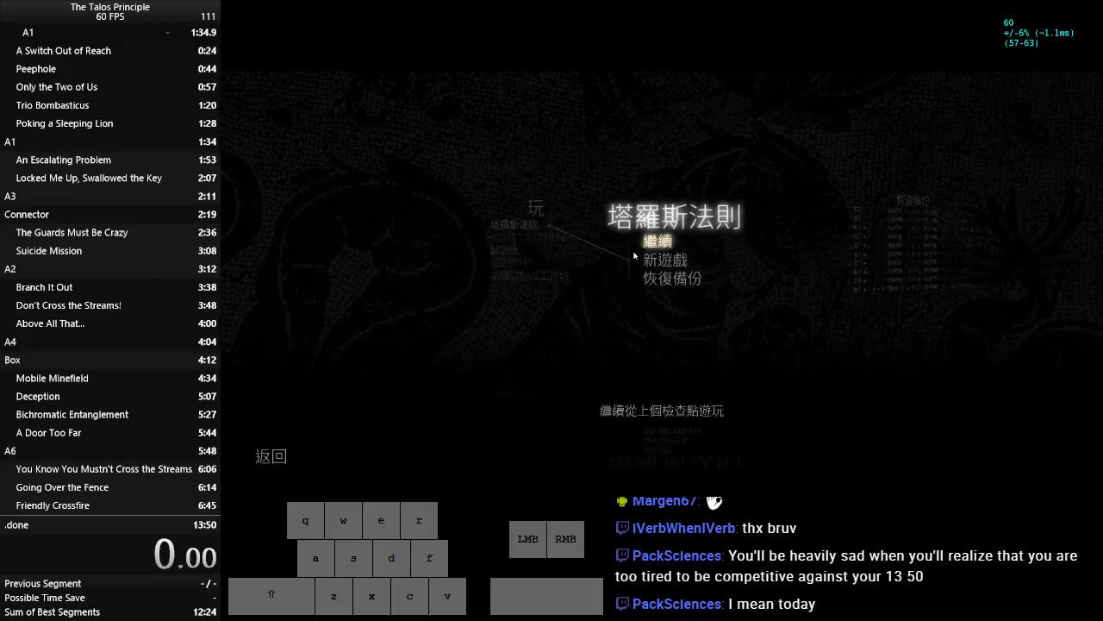
Start a new game, skip the opening cutscene and head for the portal gateway.
click(658, 241)
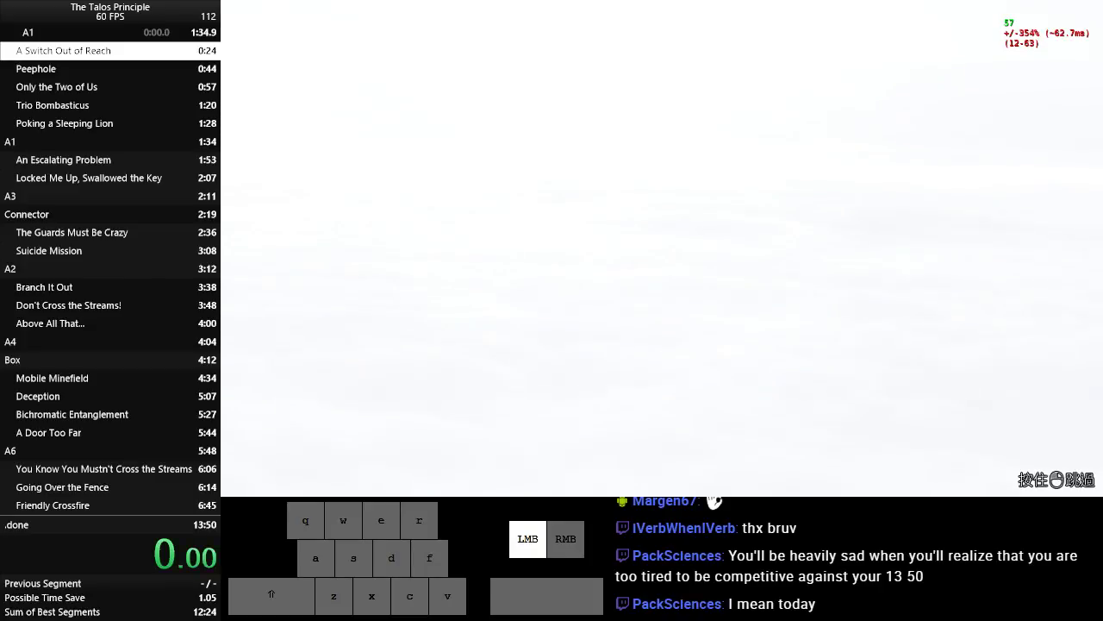
key(w)
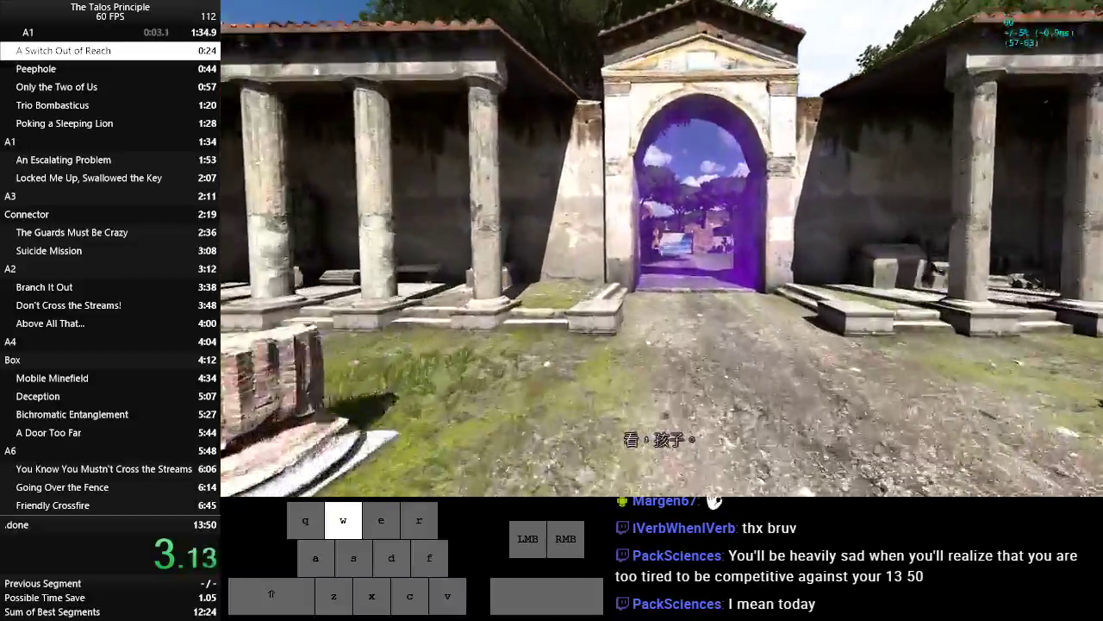
key(w)
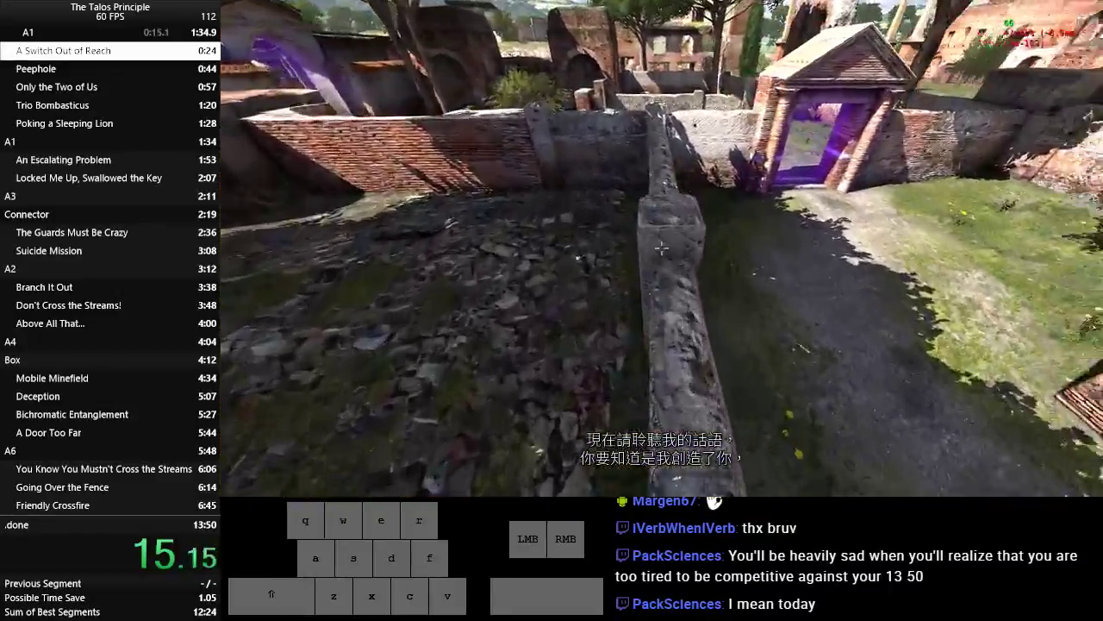
Climb along the ruined wall to reach the out-of-reach switch and continue through Peephole.
key(w)
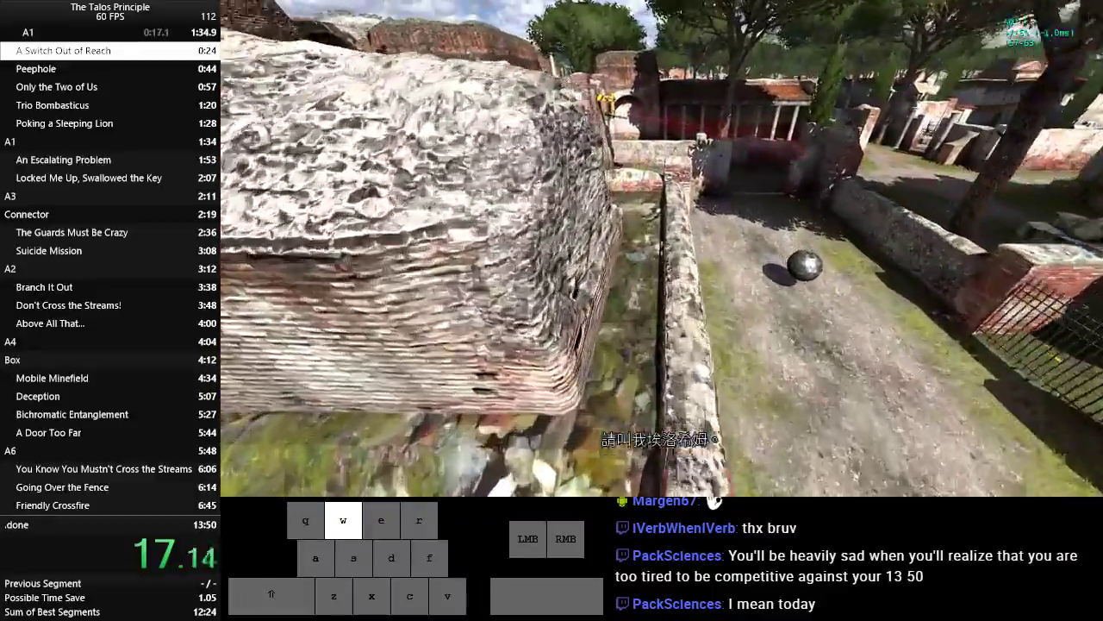
key(w)
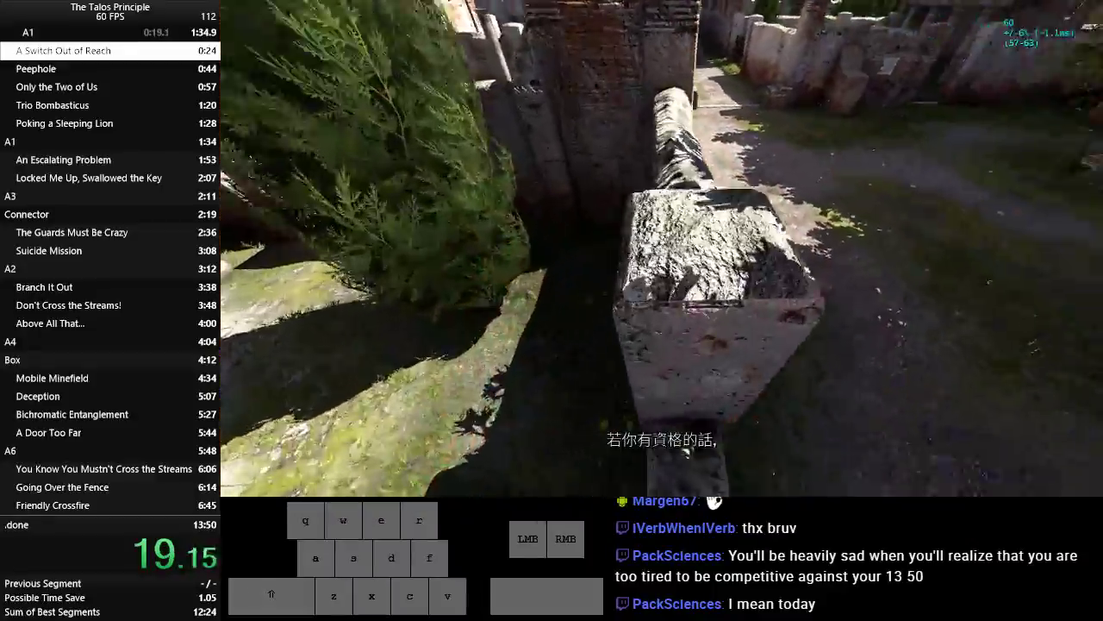
key(w)
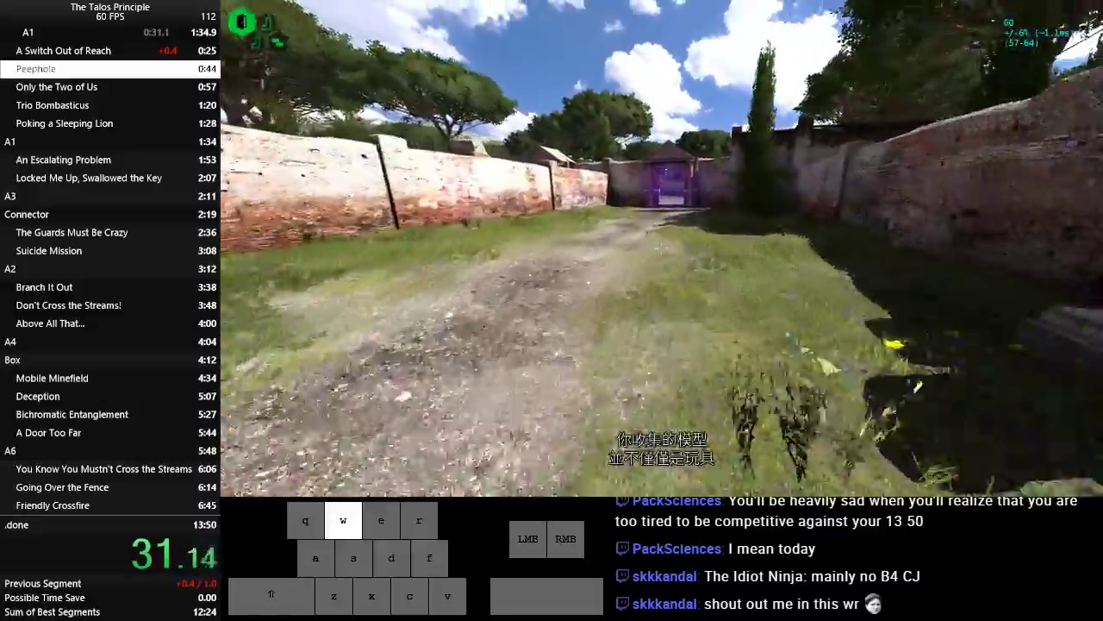
key(Escape)
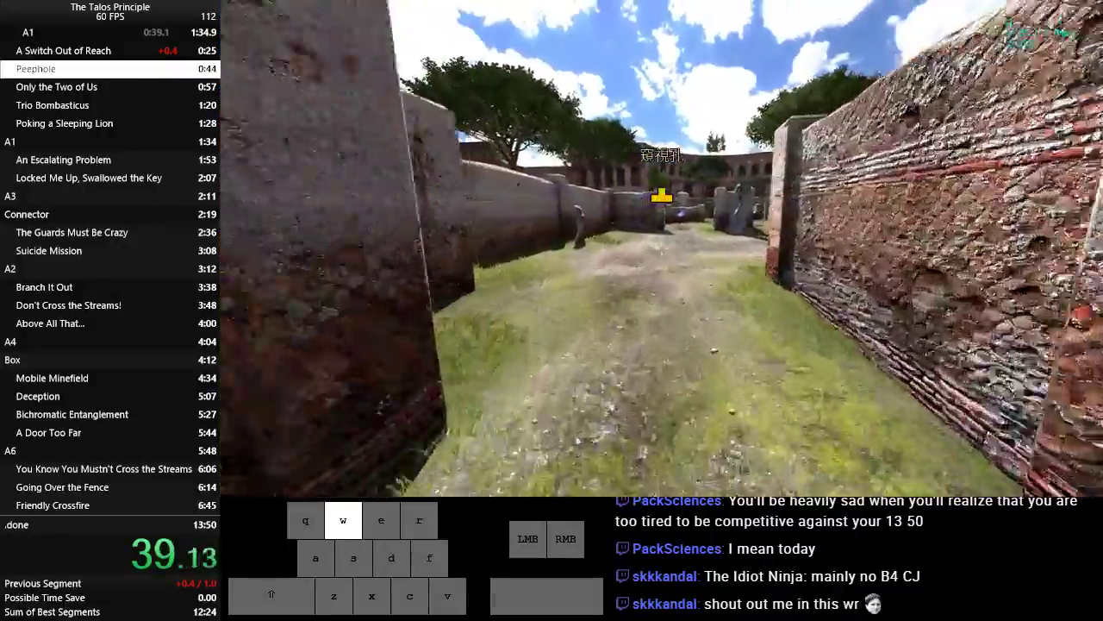
key(d)
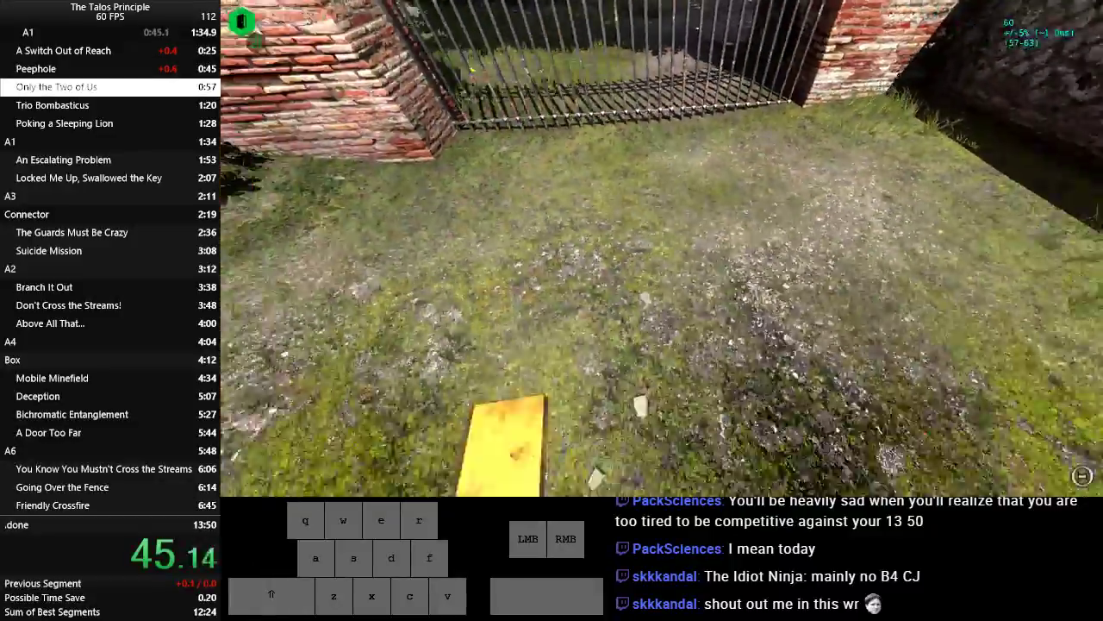
Carry the jammer across the ruins and collect the sigils for the three remaining A1 puzzles.
key(w)
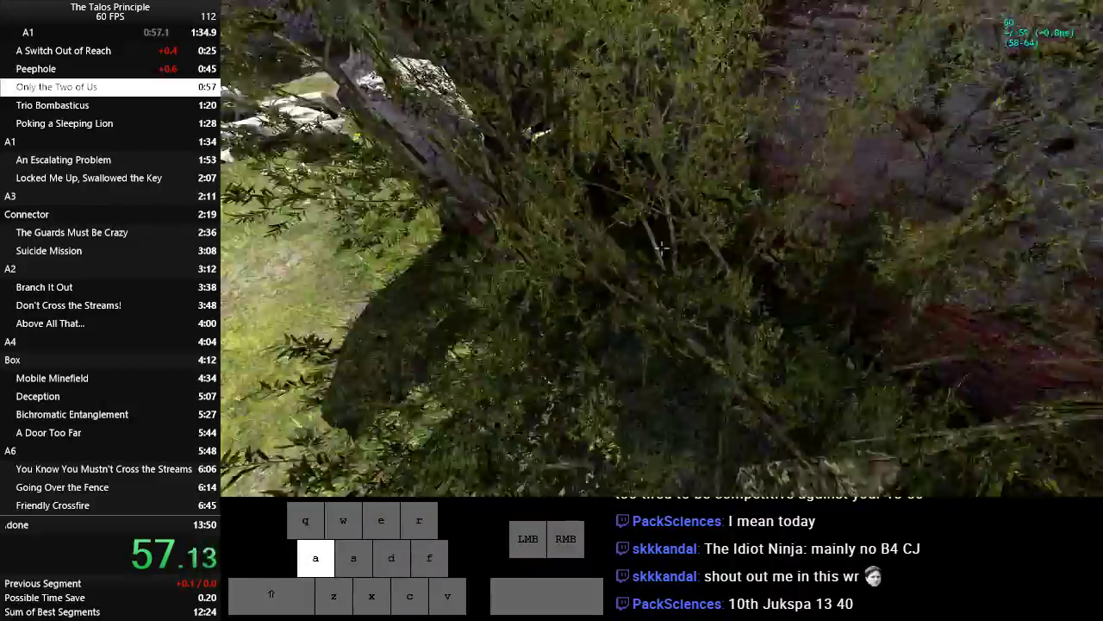
key(w)
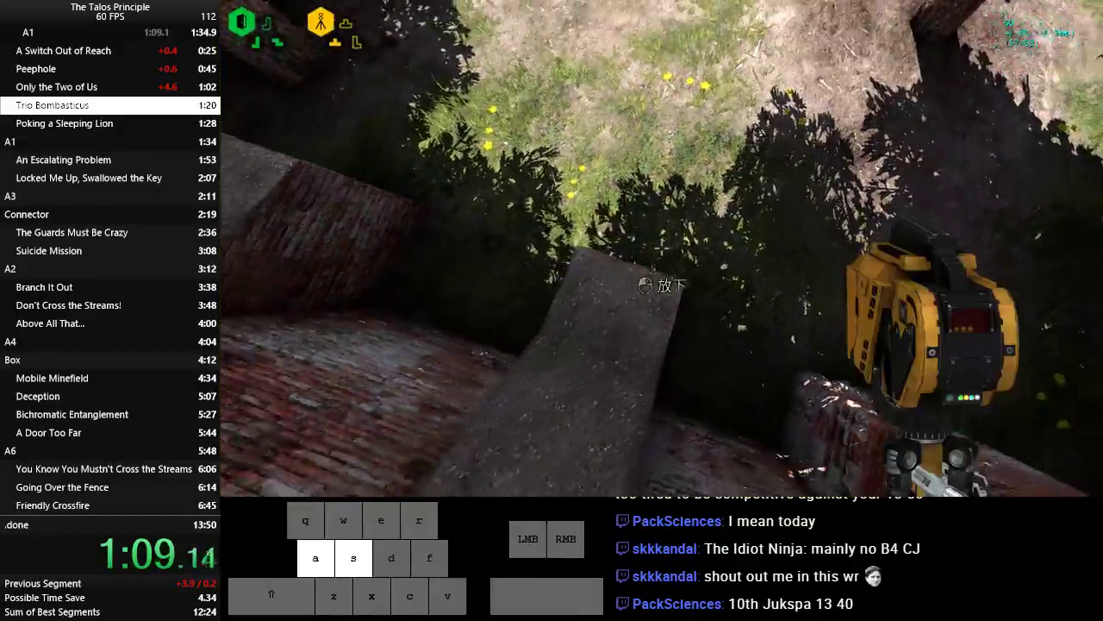
key(w)
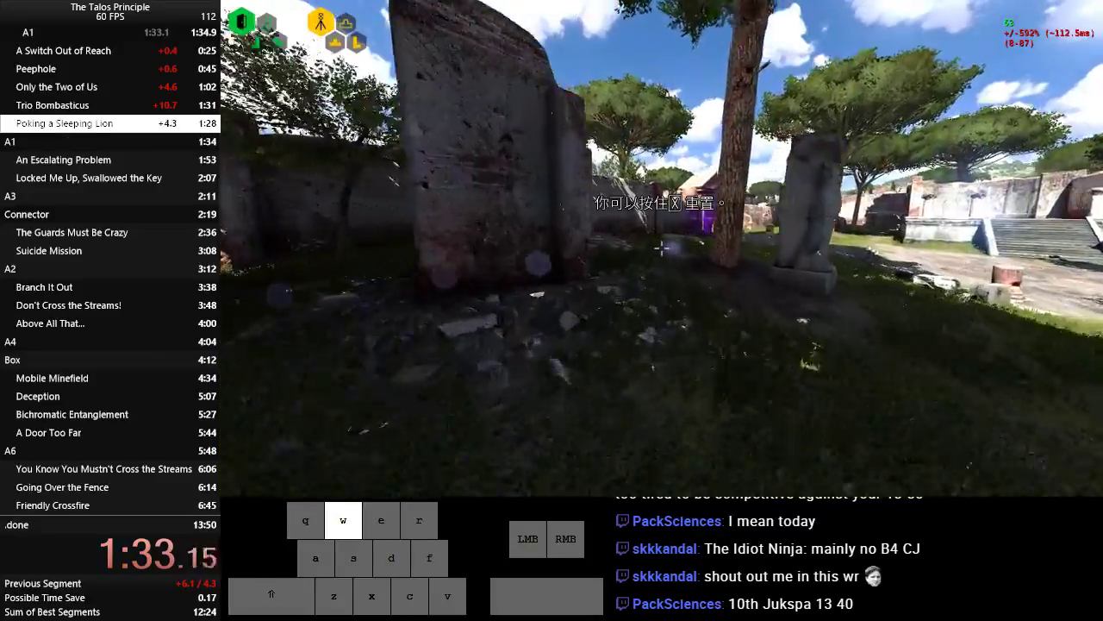
key(w)
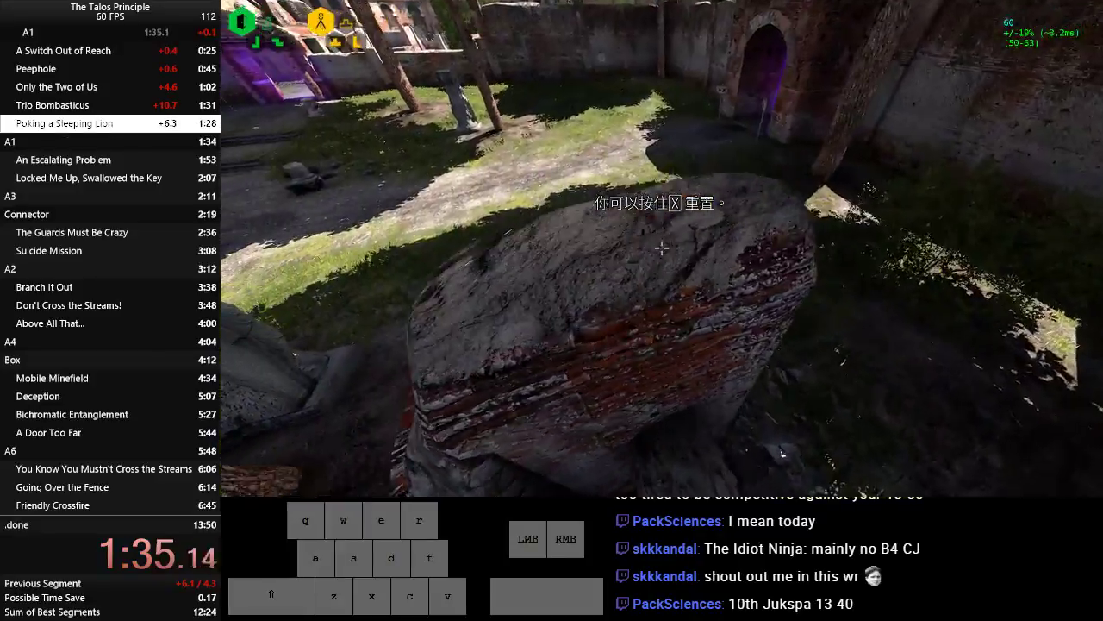
key(w)
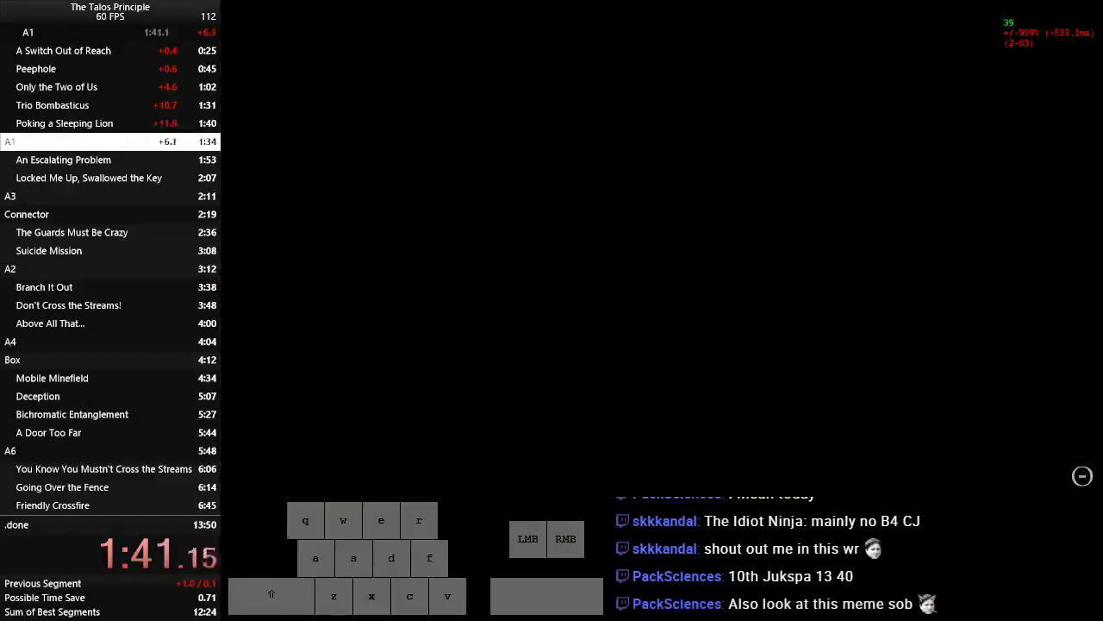
Skip the world transition and clear An Escalating Problem and Locked Me Up with the jammer.
key(w)
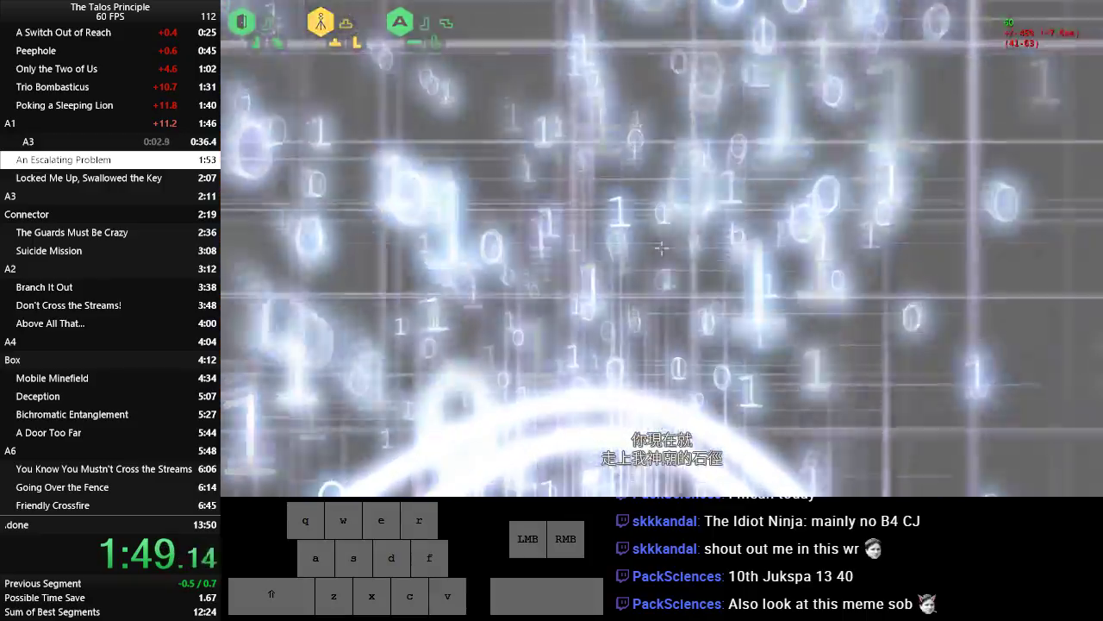
key(w)
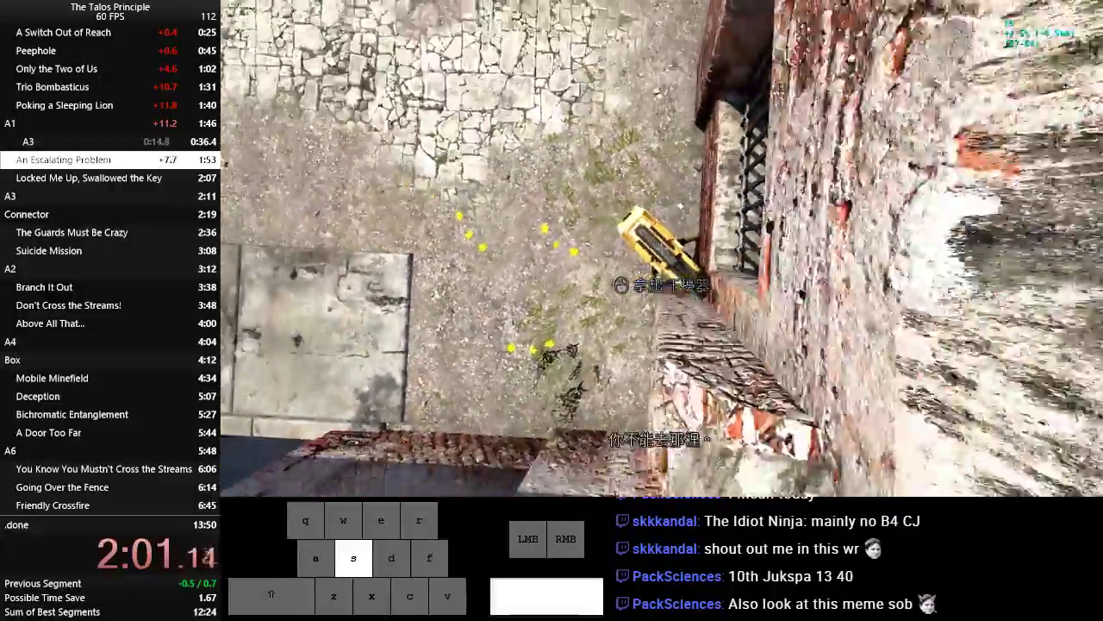
key(w)
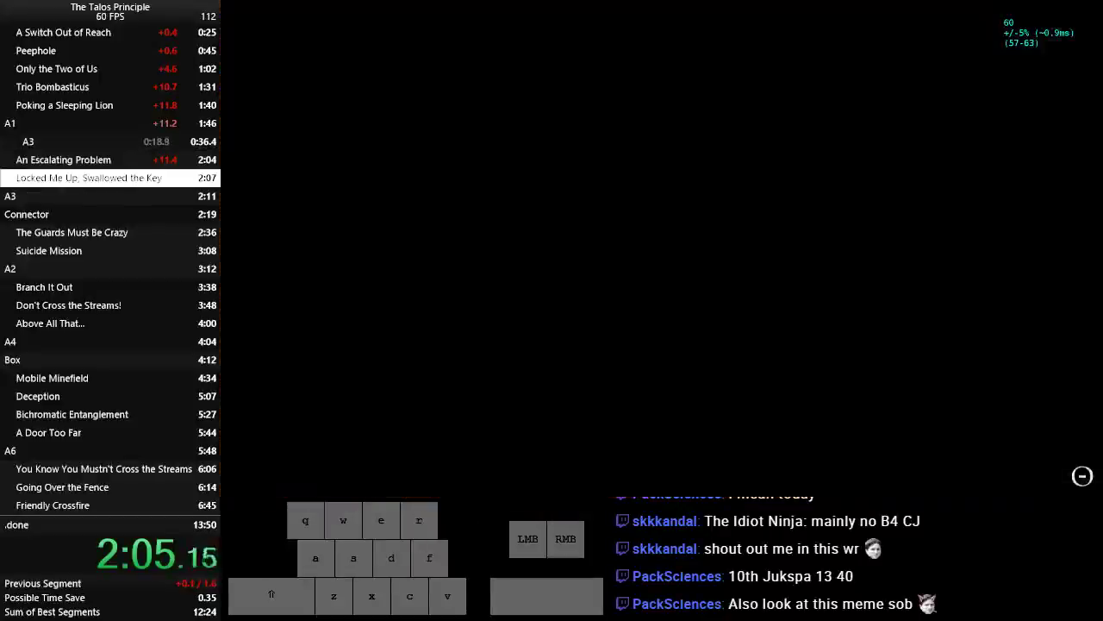
key(w)
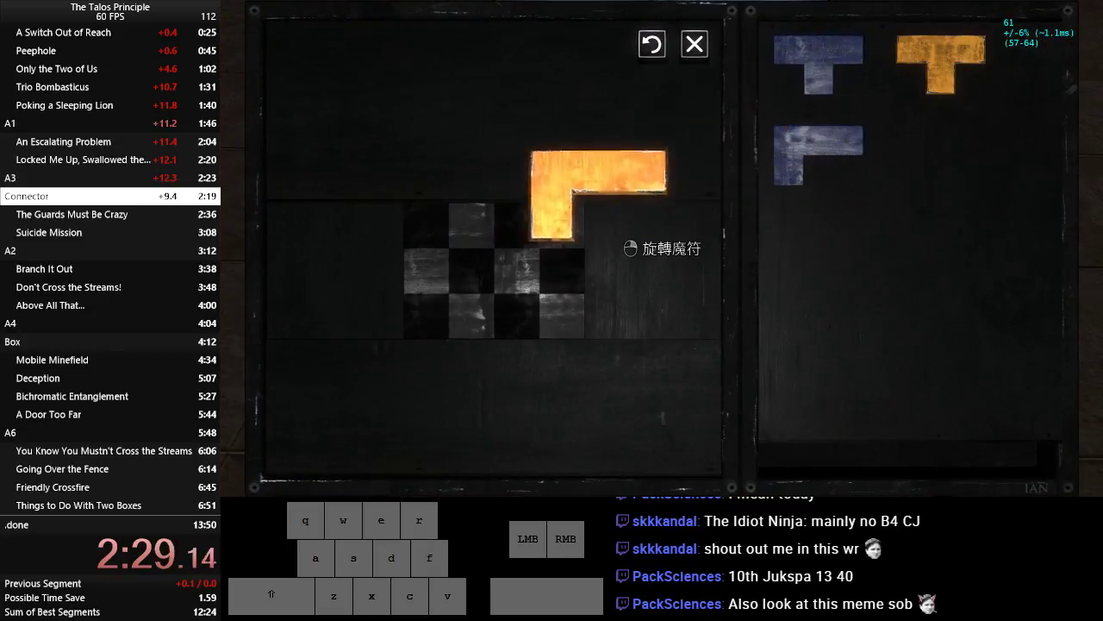
Solve the Connector floor lock and climb the stone stairs to The Guards Must Be Crazy.
click(693, 45)
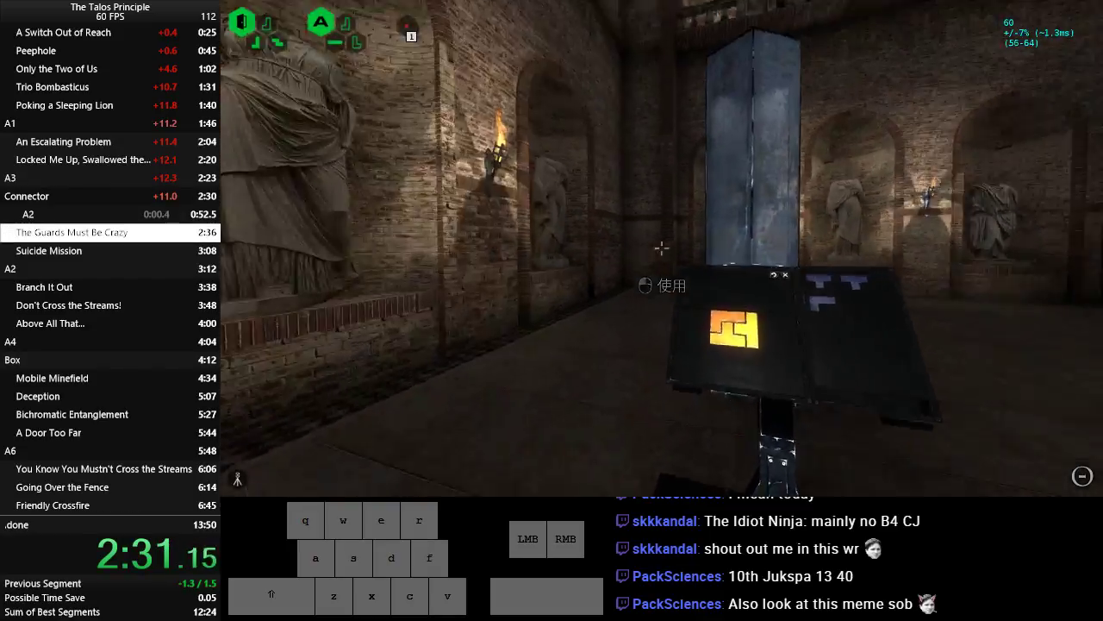
key(w)
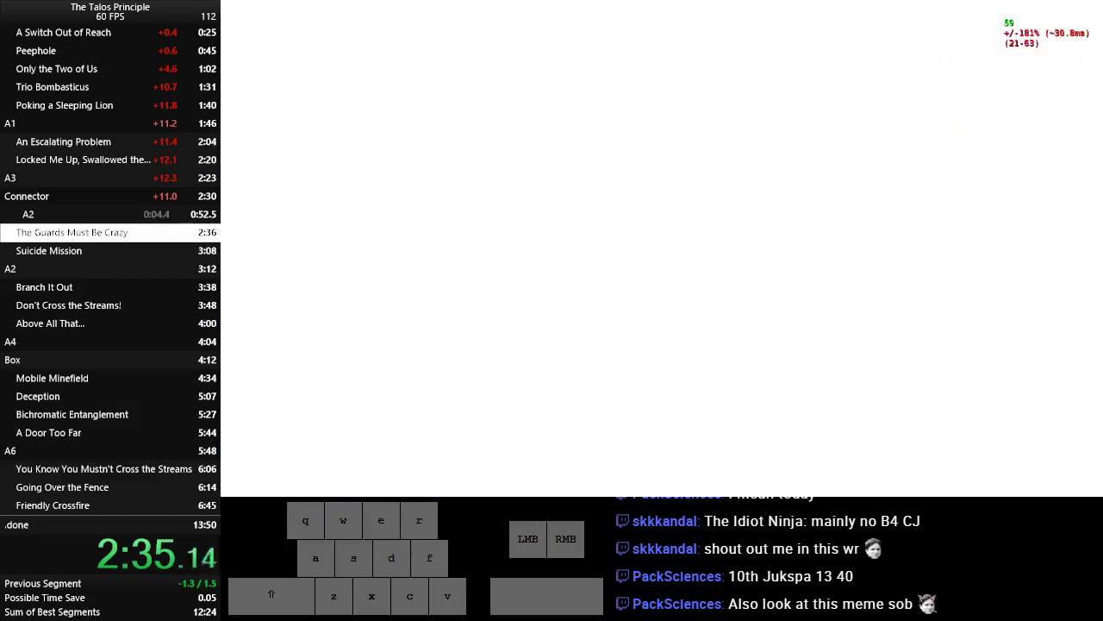
key(w)
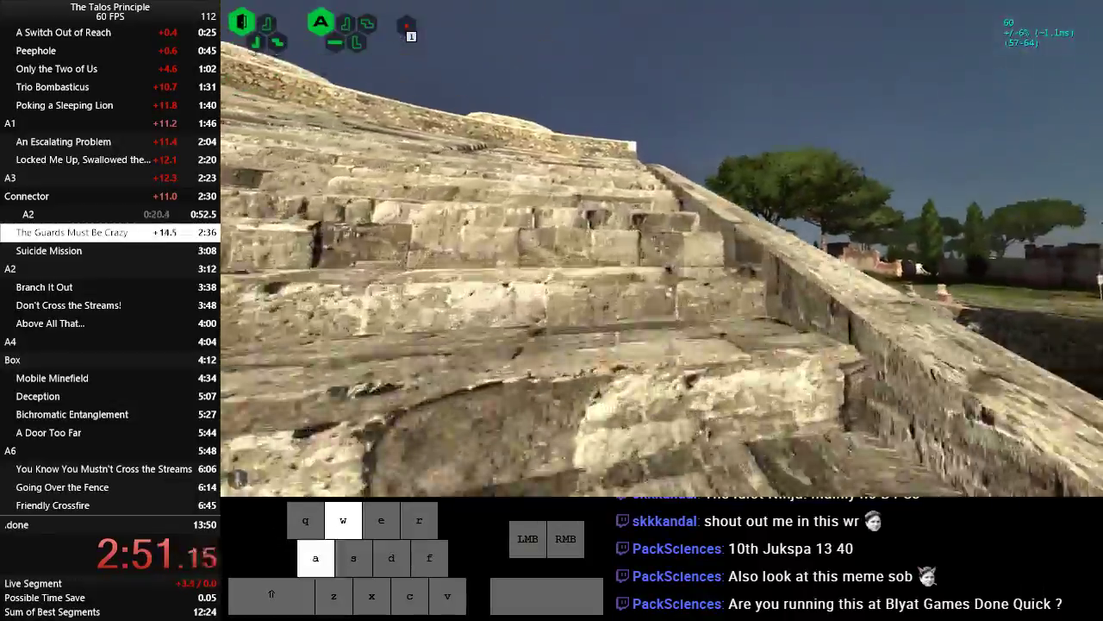
key(w)
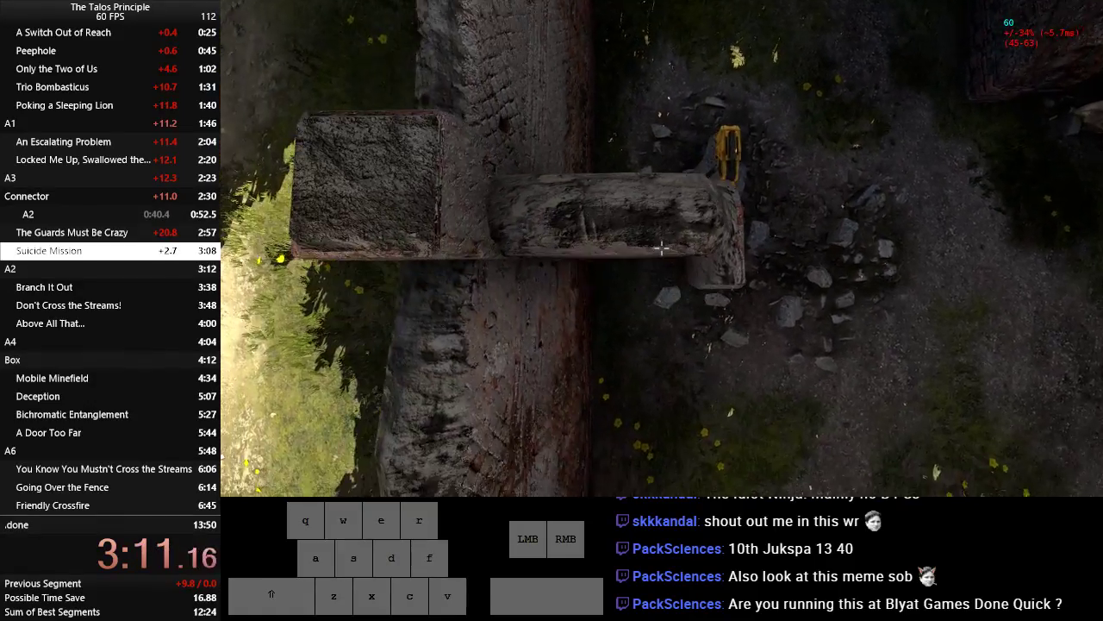
Cross the platforms to finish Suicide Mission, then link the lasers with the connector in Branch It Out.
key(w)
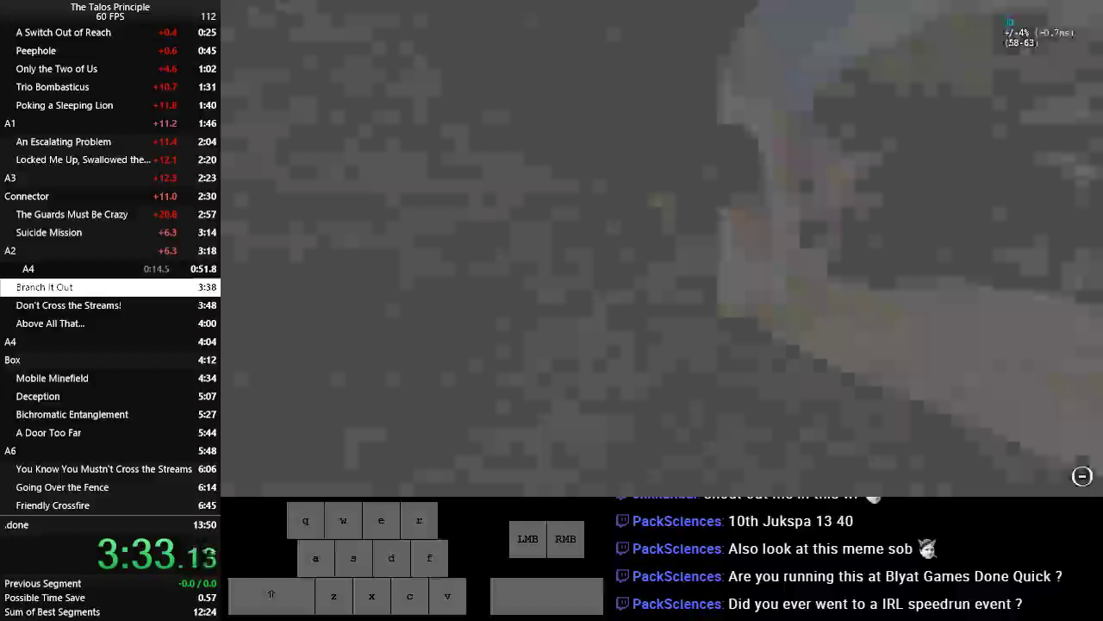
key(w)
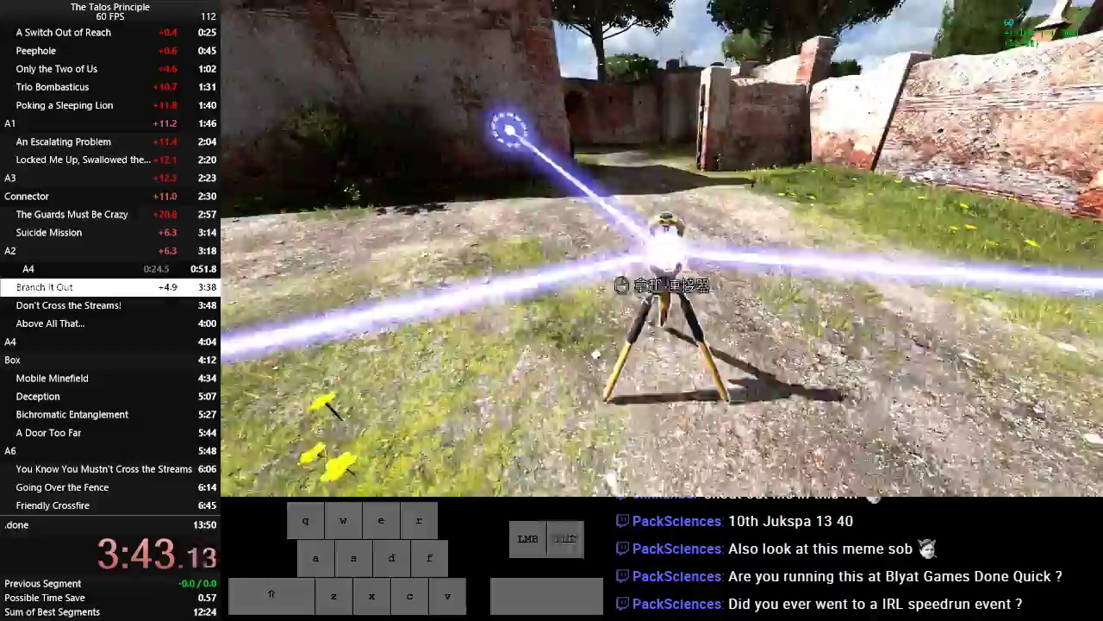
key(w)
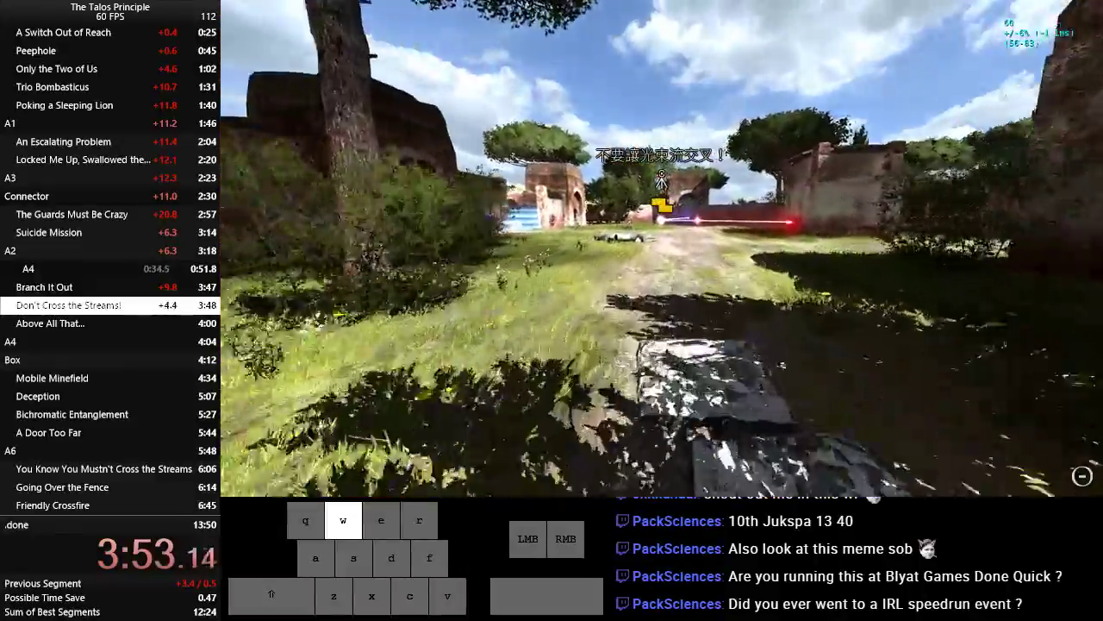
Sprint through Don't Cross the Streams and Above All That, then use the Box floor lock.
key(d)
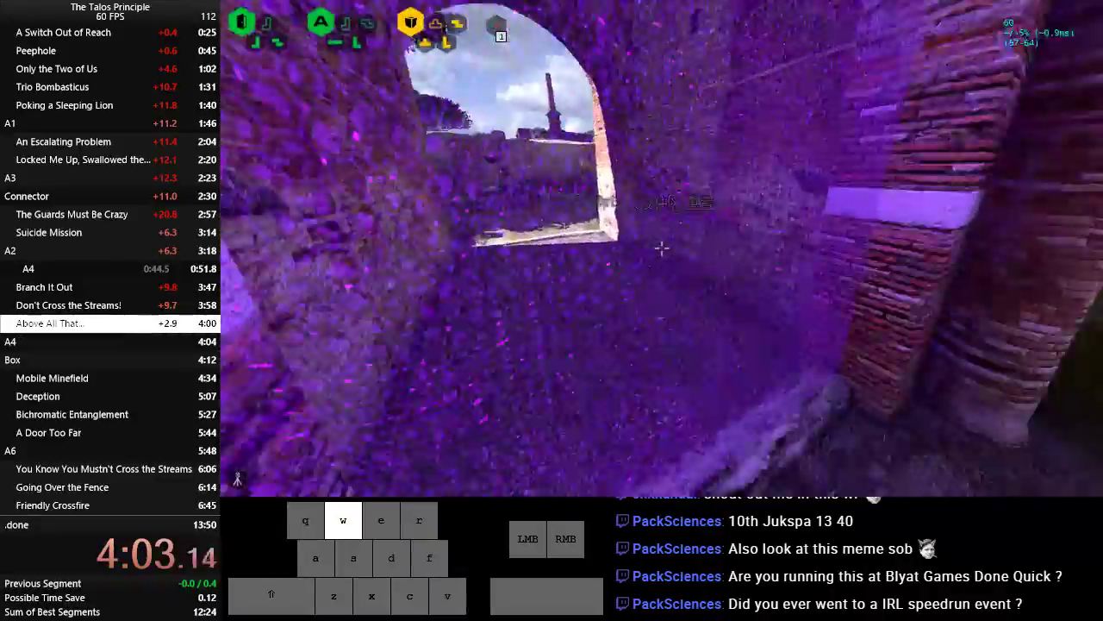
key(w)
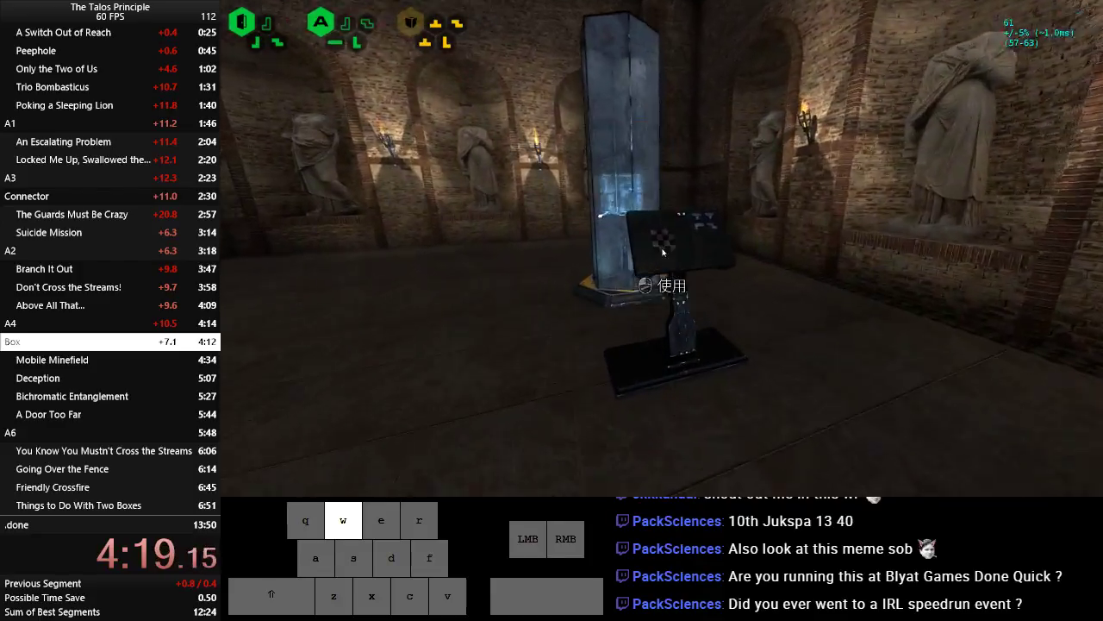
click(664, 252)
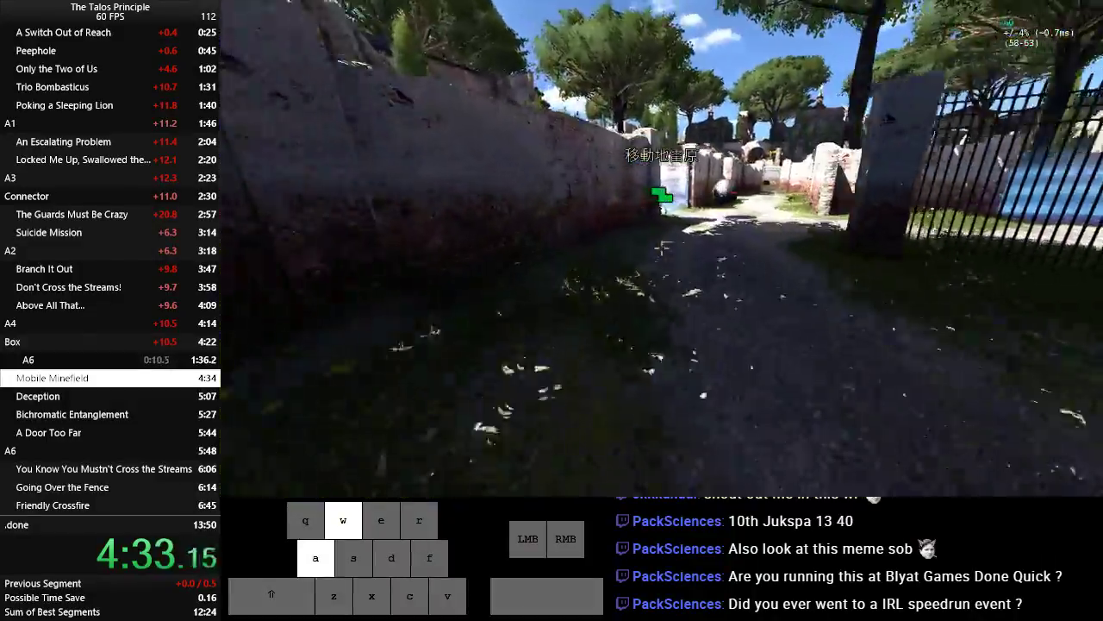
Walk the jammer through the Mobile Minefield crevice and collect its sigil.
key(w)
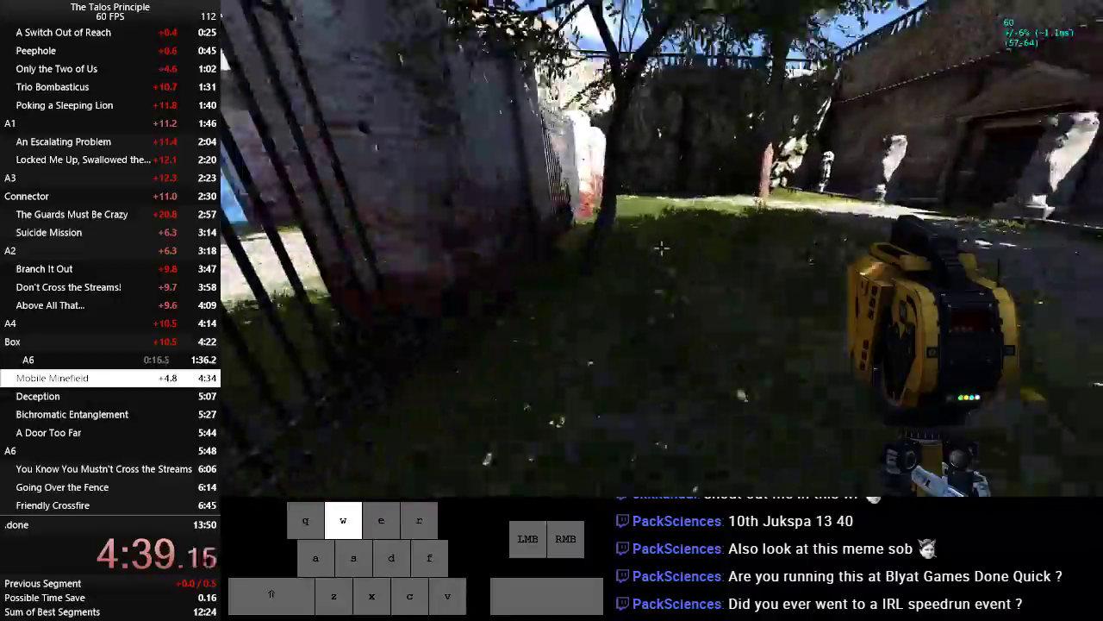
key(s)
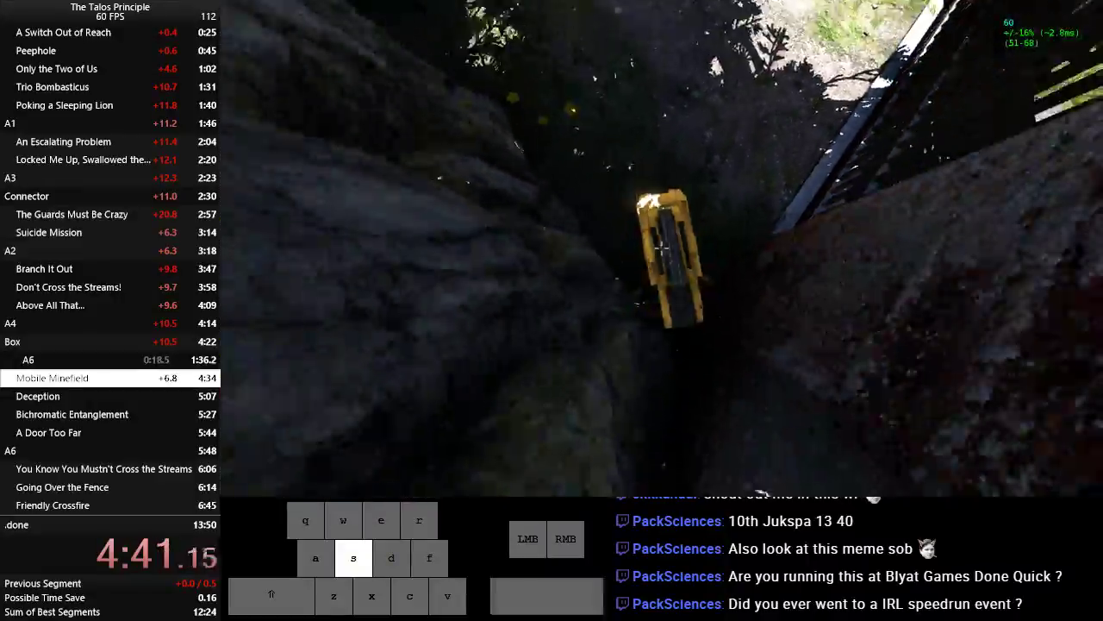
key(w)
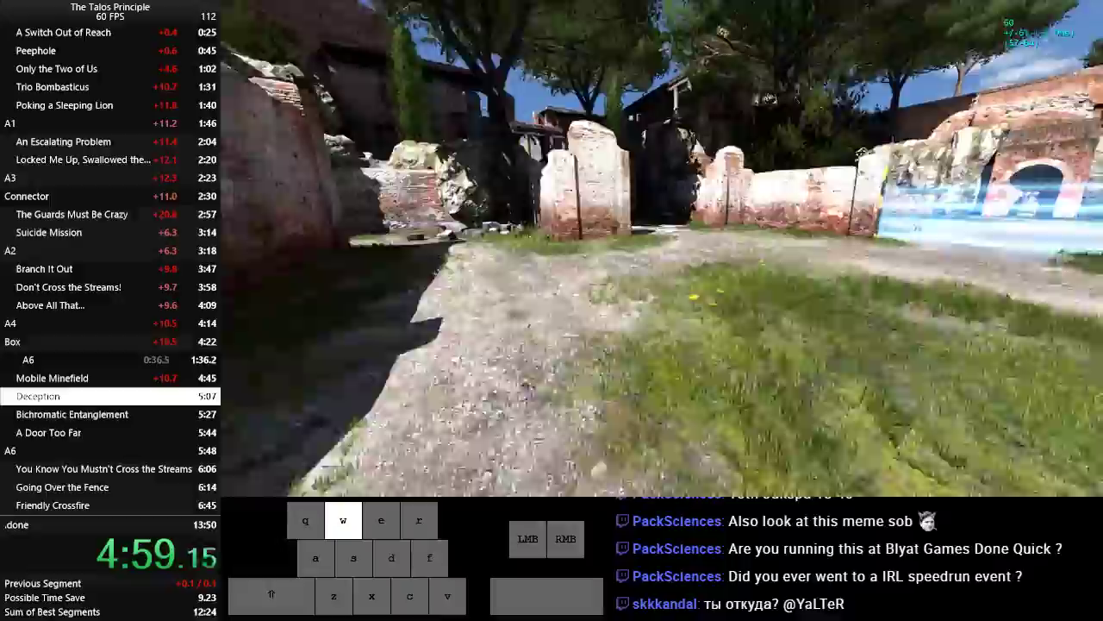
Drop the jammer to disable the turret and grab the Deception sigil.
key(a)
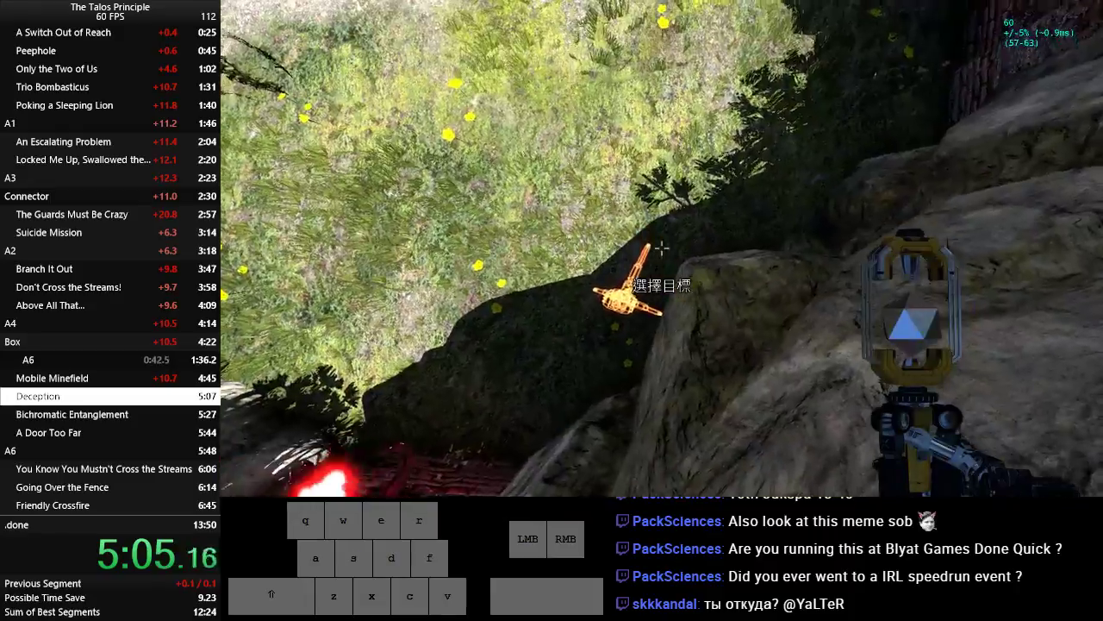
key(w)
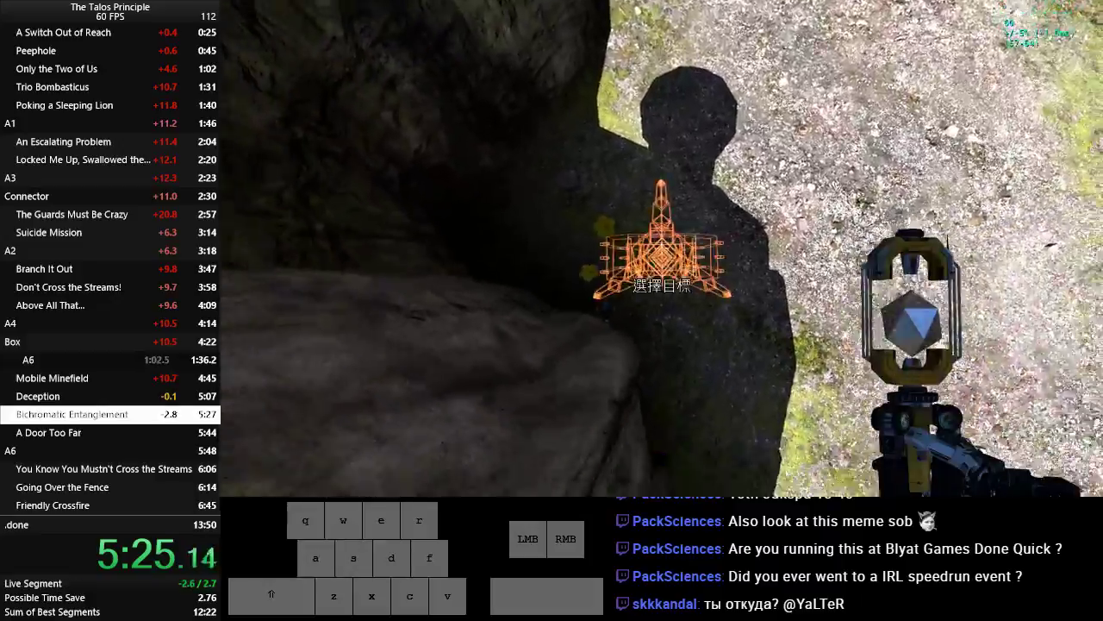
Place the jammer and connector to reach the Bichromatic Entanglement sigil.
key(s)
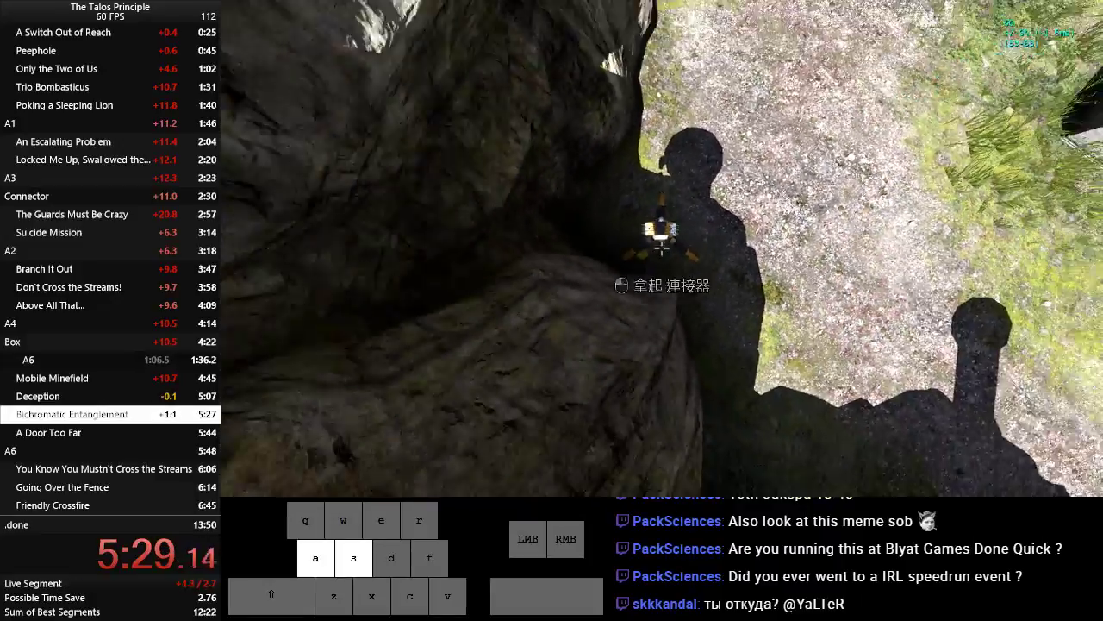
key(w)
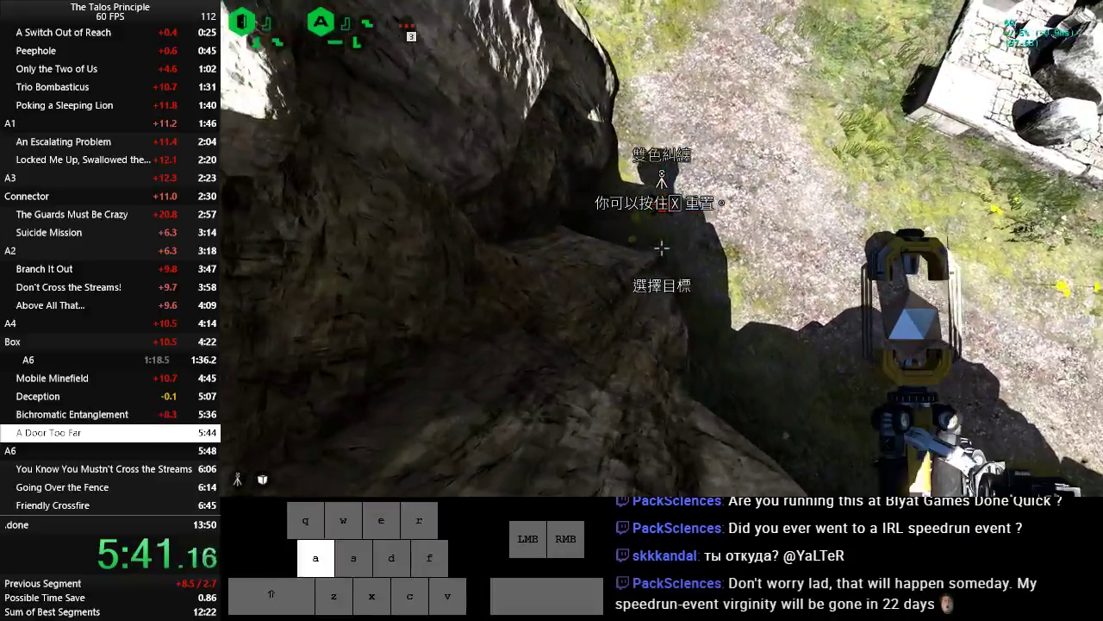
Run through the ruins for the A Door Too Far sigil and enter the exit portal.
key(w)
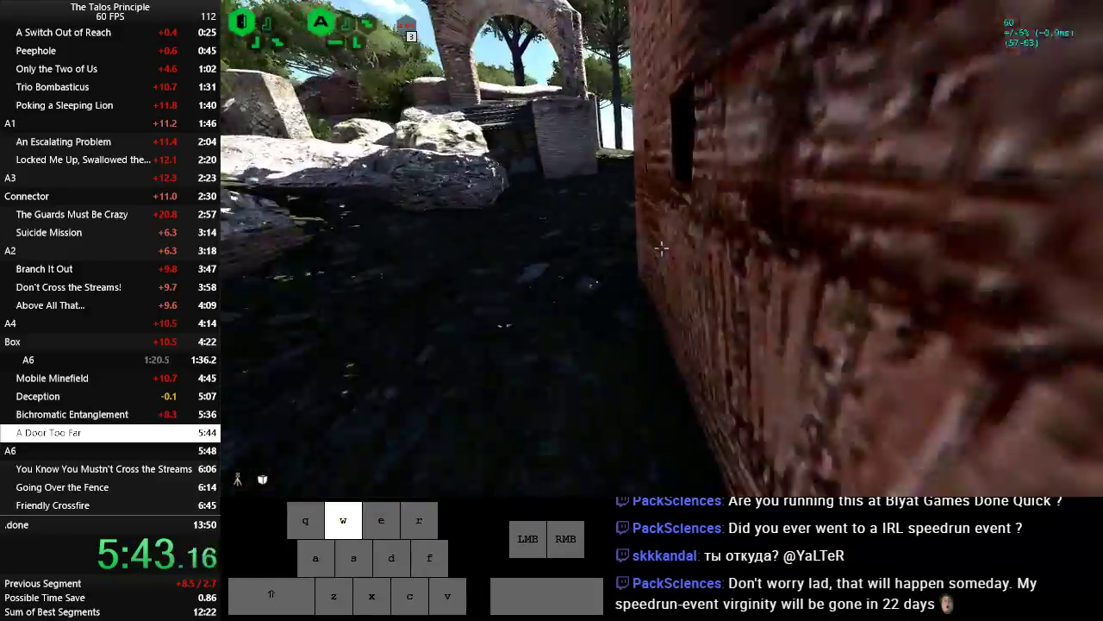
key(a)
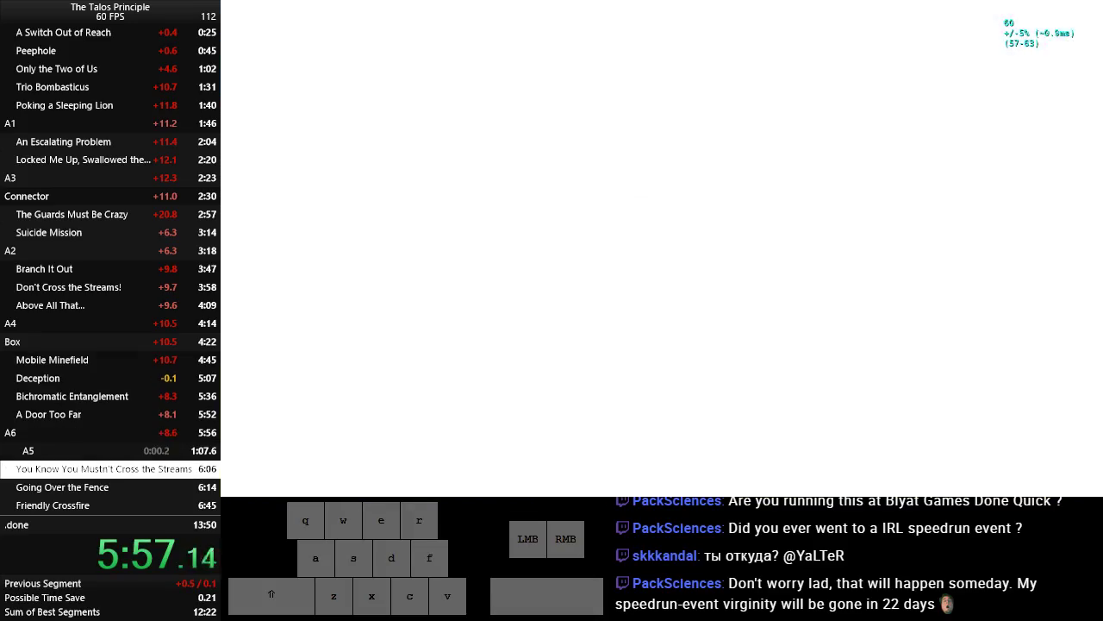
Run through the connector-and-box solutions and grab the sigils of both A5 puzzles.
key(w)
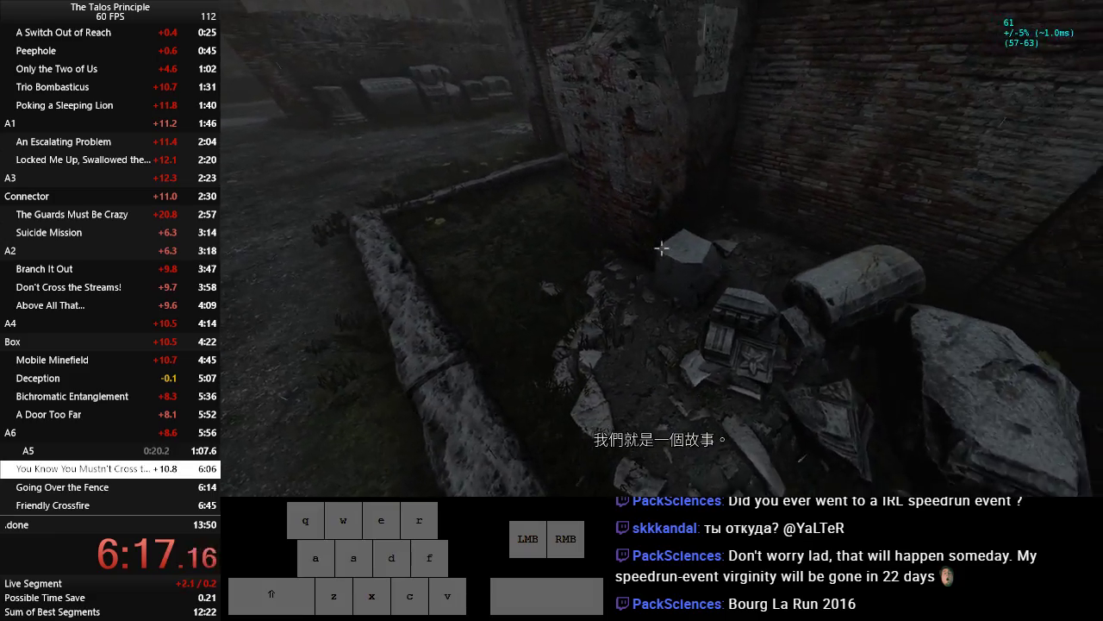
key(w)
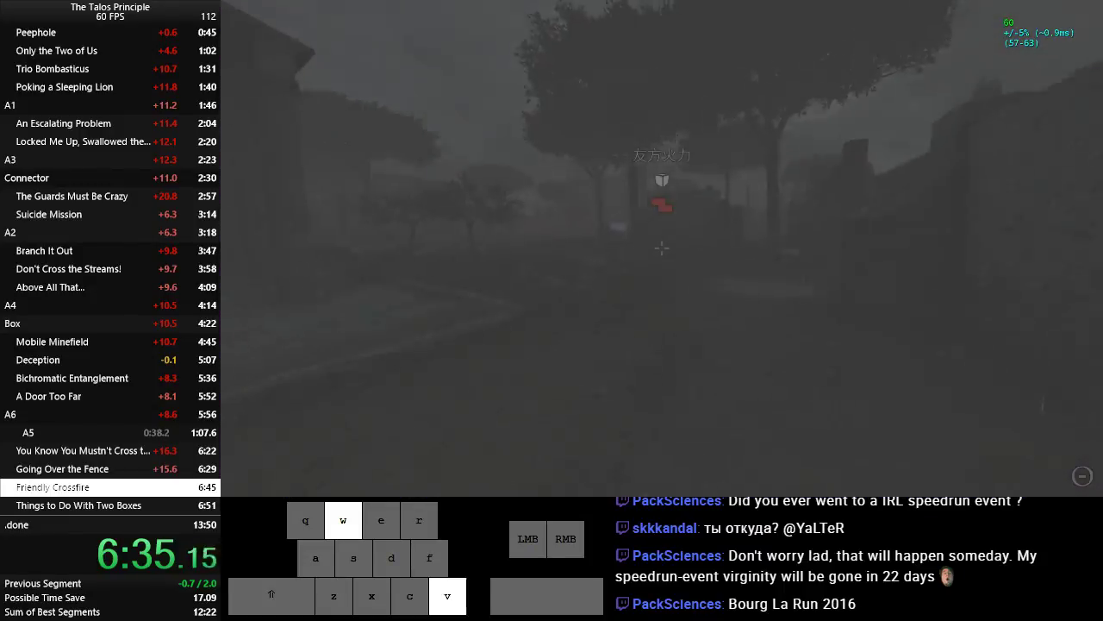
Redirect the red beam with the connector, climb the box and take the Friendly Crossfire sigil.
key(a)
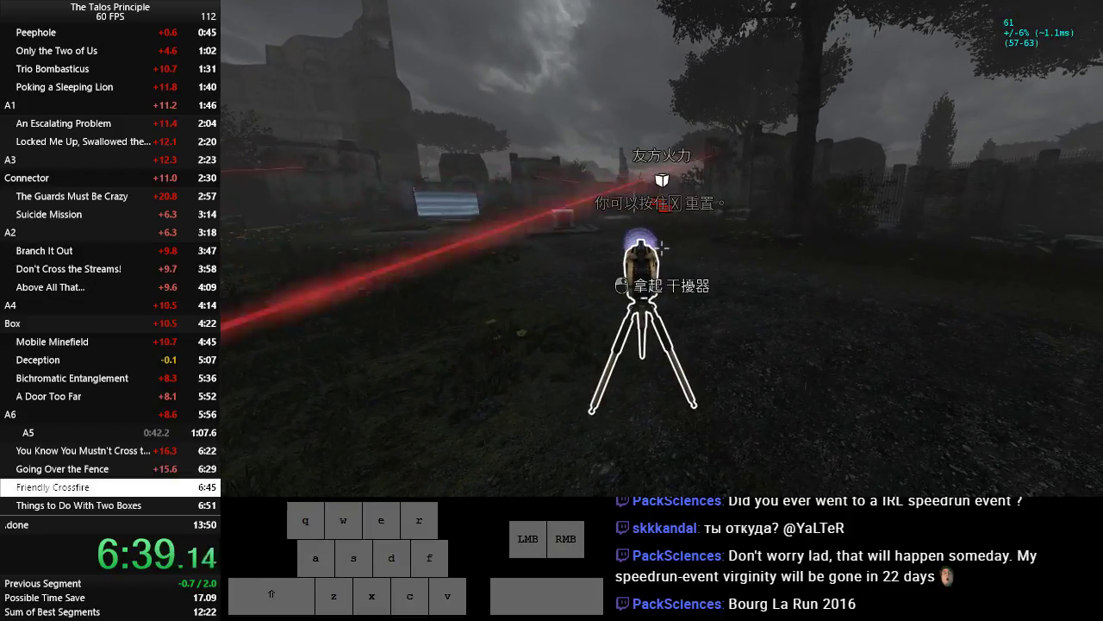
key(w)
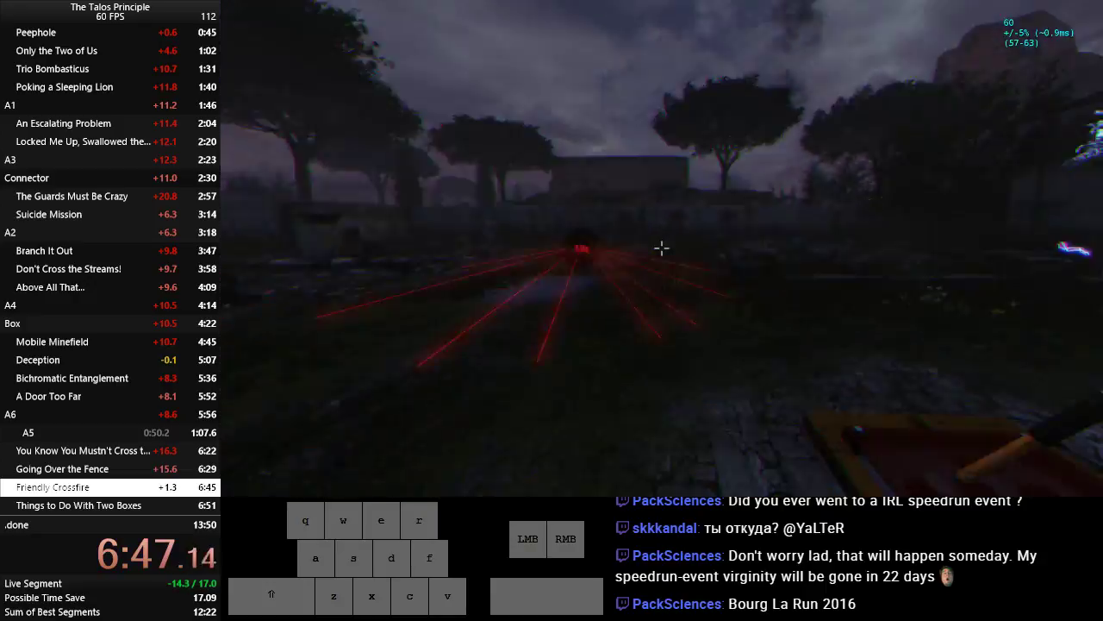
key(w)
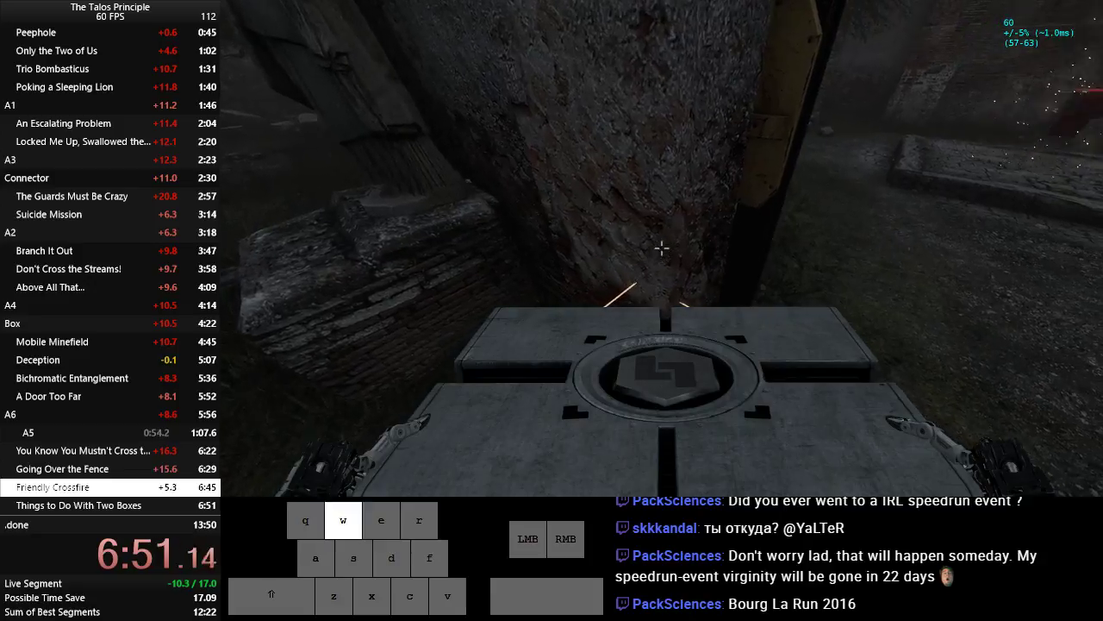
key(w)
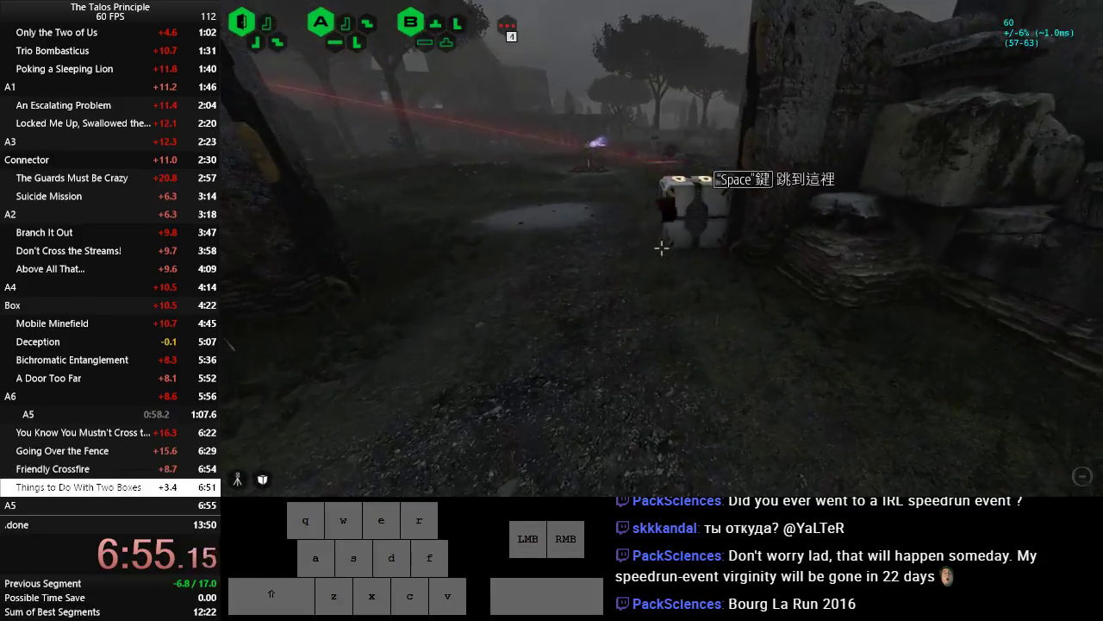
Stack the two boxes for the sigil, portal to A7 and finish Windows into a Labyrinth.
key(w)
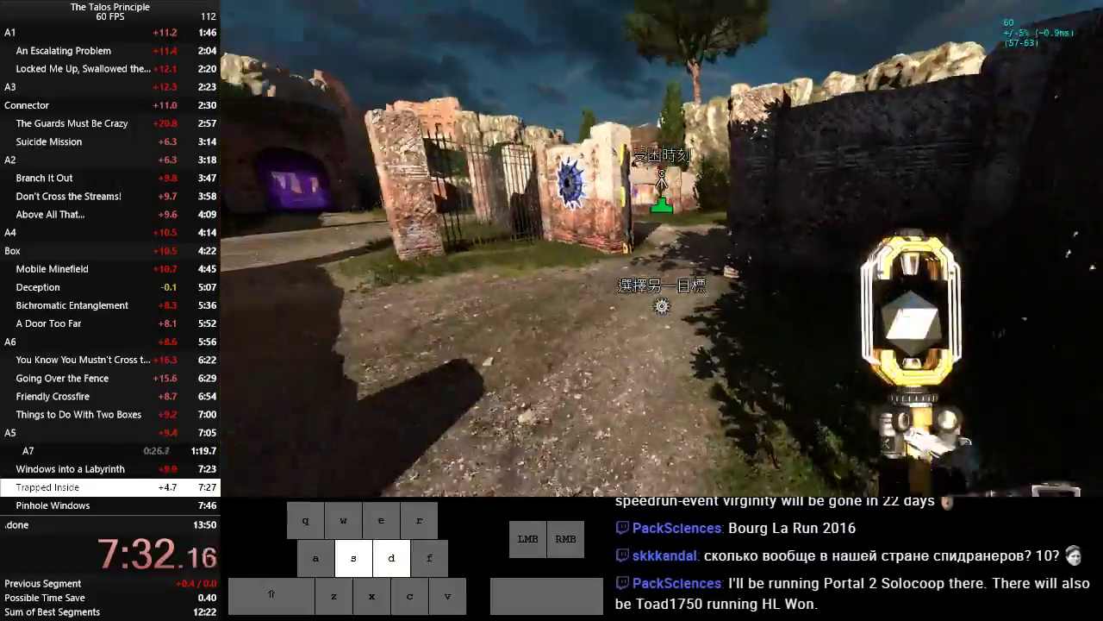
Solve Trapped Inside with jammer and connector, then Pinhole Windows, collecting both sigils.
key(w)
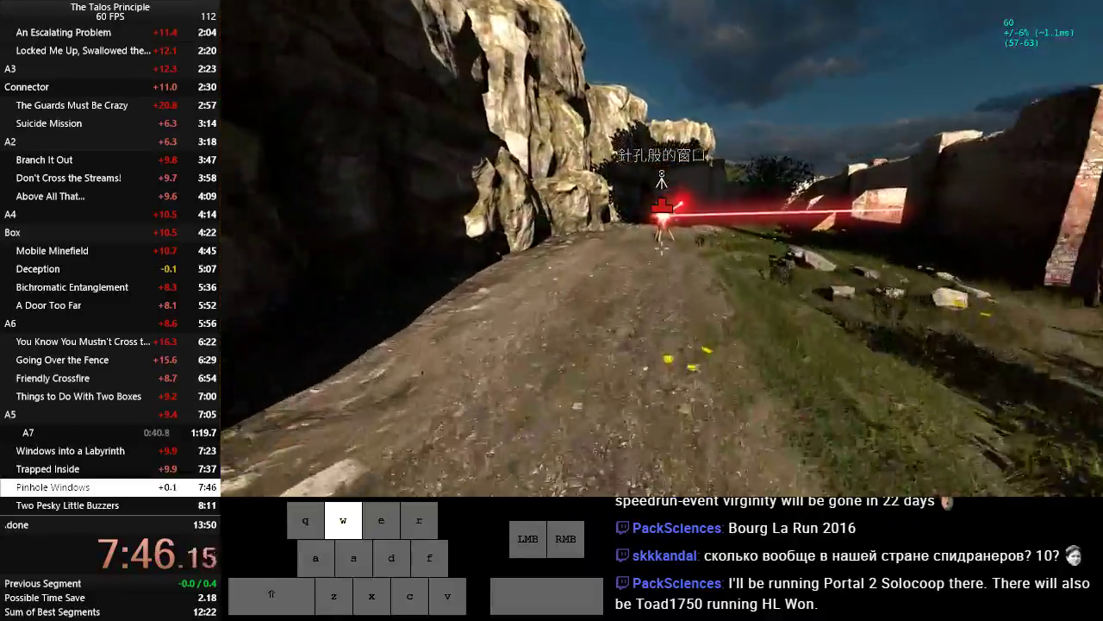
key(s)
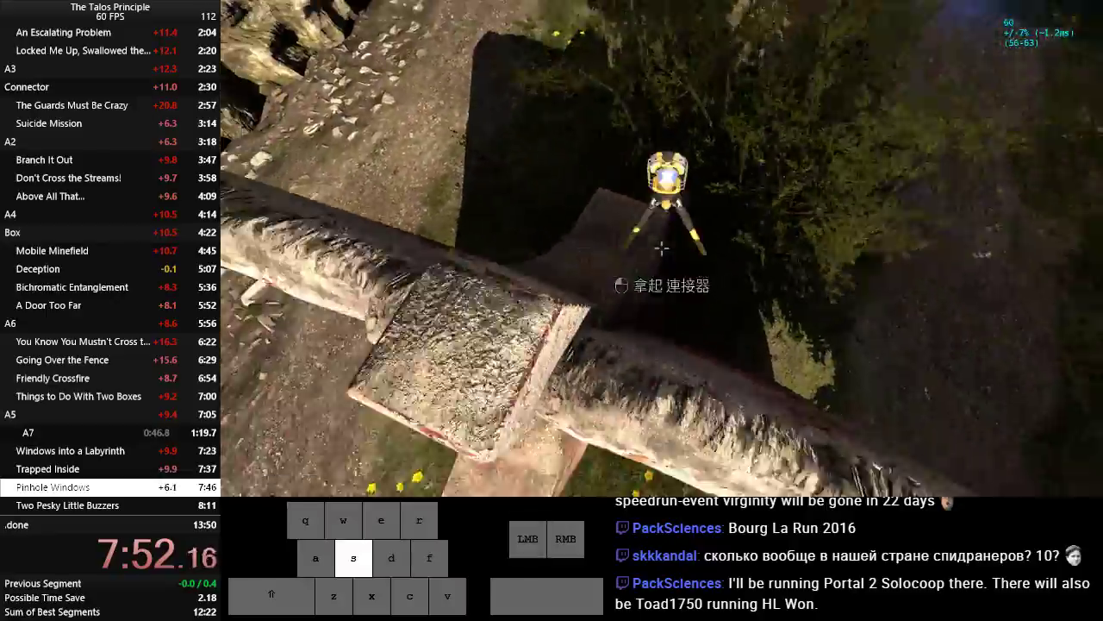
key(w)
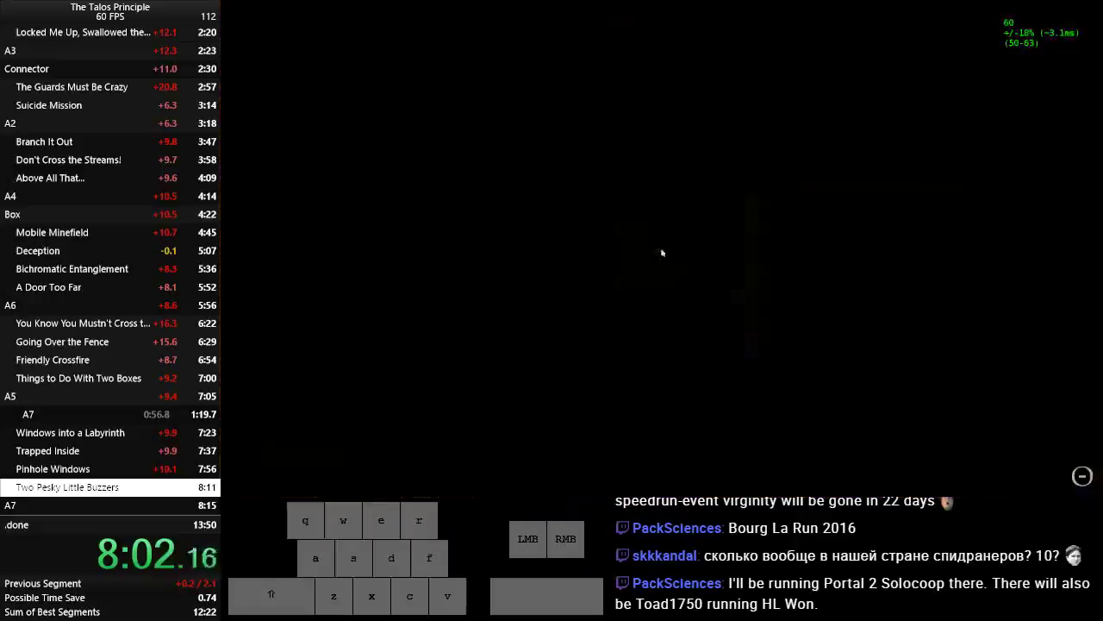
Jam the turrets for the sigil, exit A7 by portal and place the Nexus lock tetrominos.
key(w)
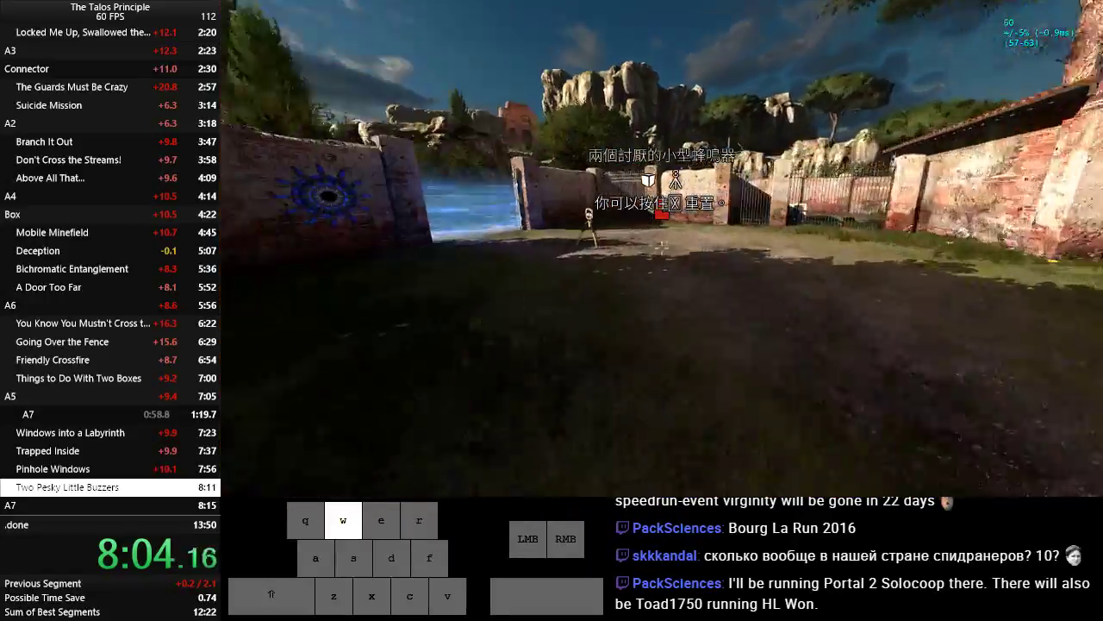
key(d)
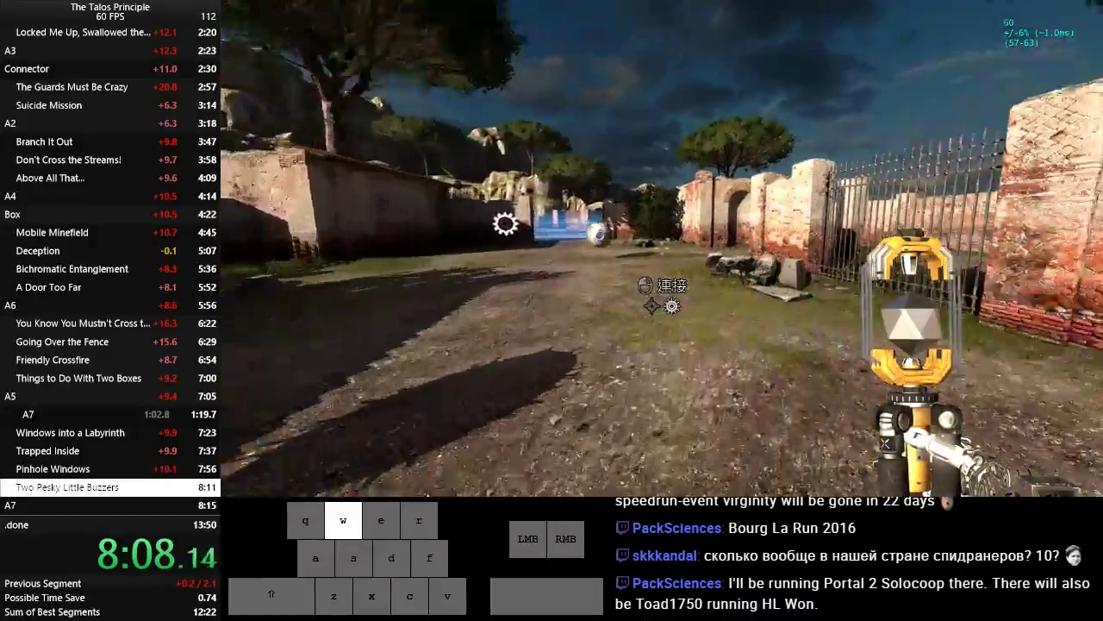
key(a)
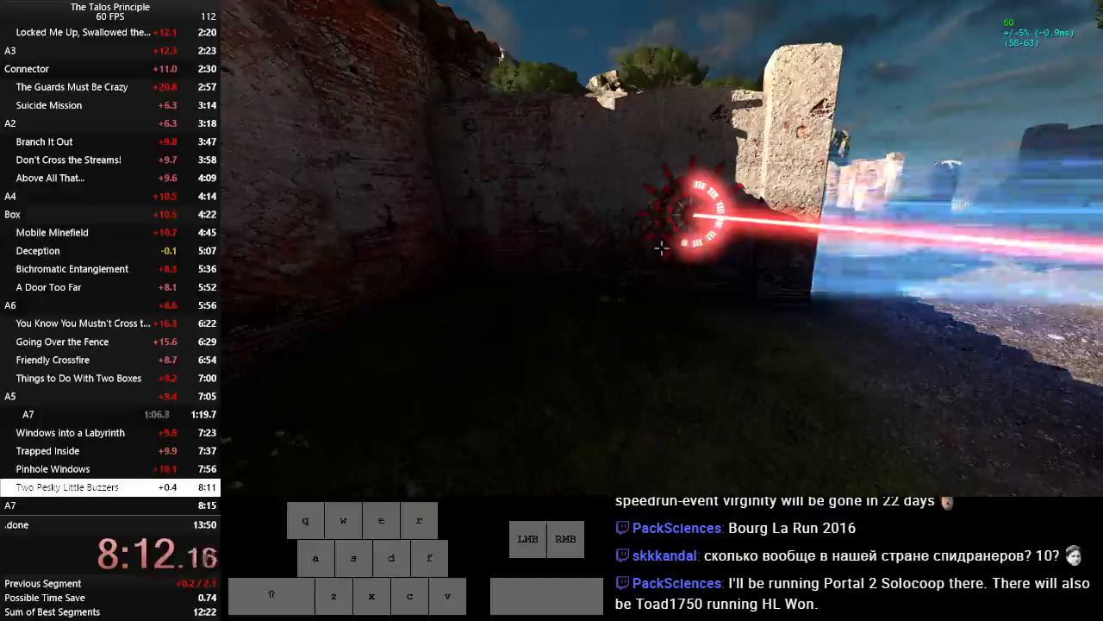
key(w)
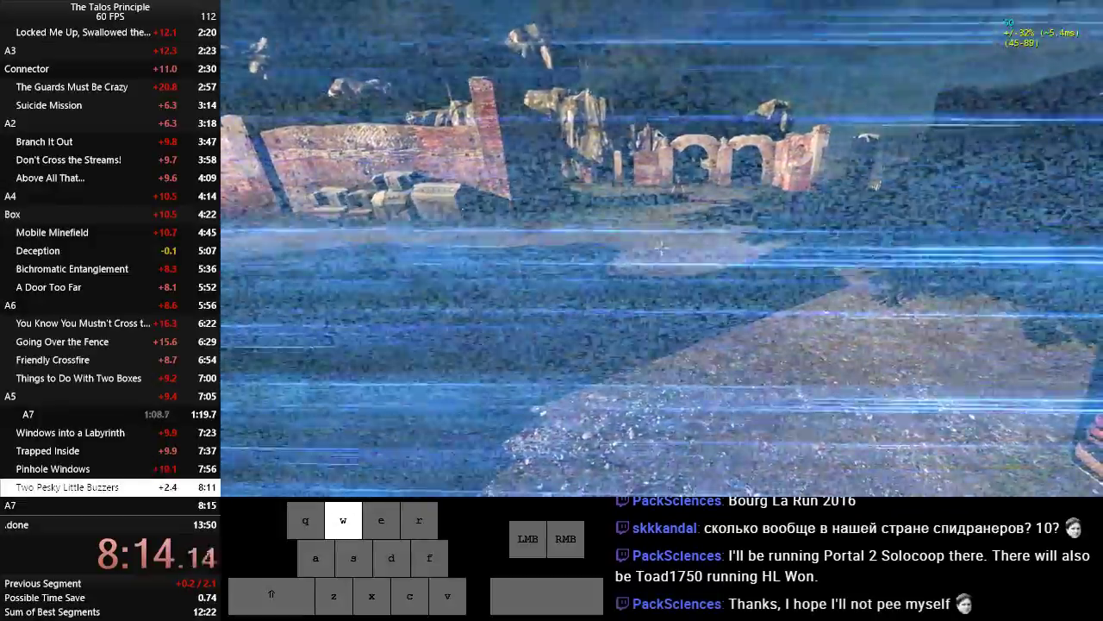
key(d)
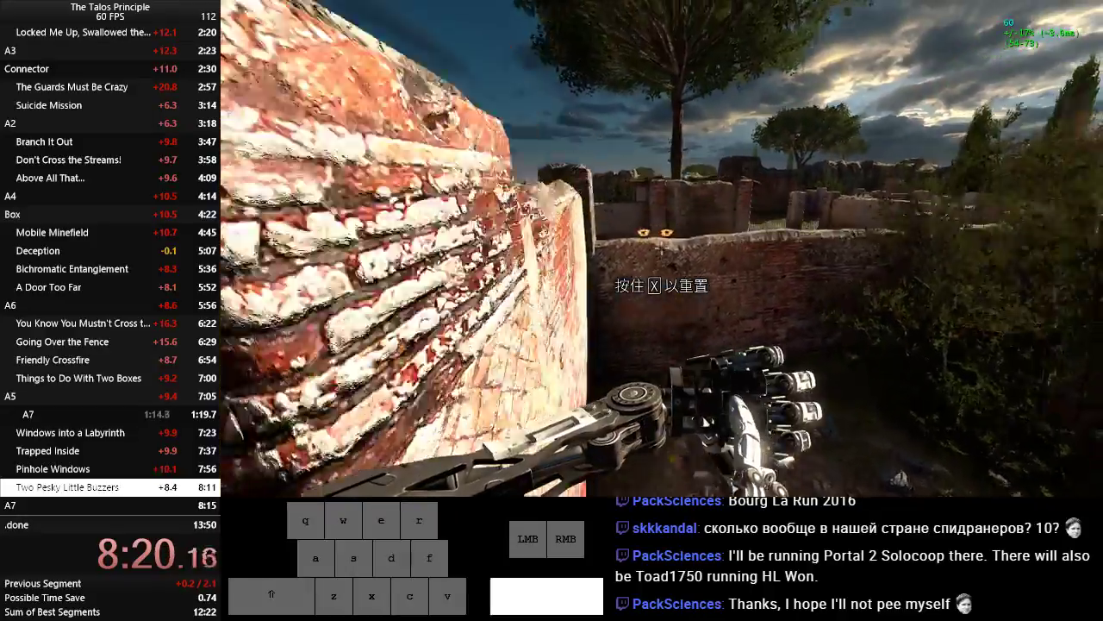
key(w)
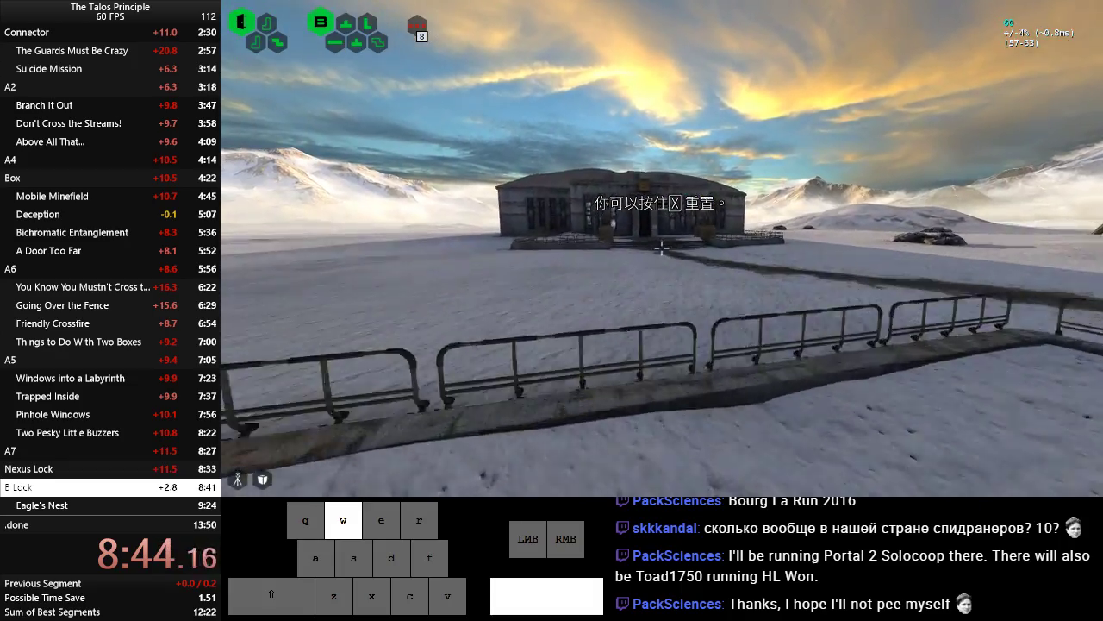
Walk to the building, arrange the sigils in the B lock and take the portal into B3.
key(w)
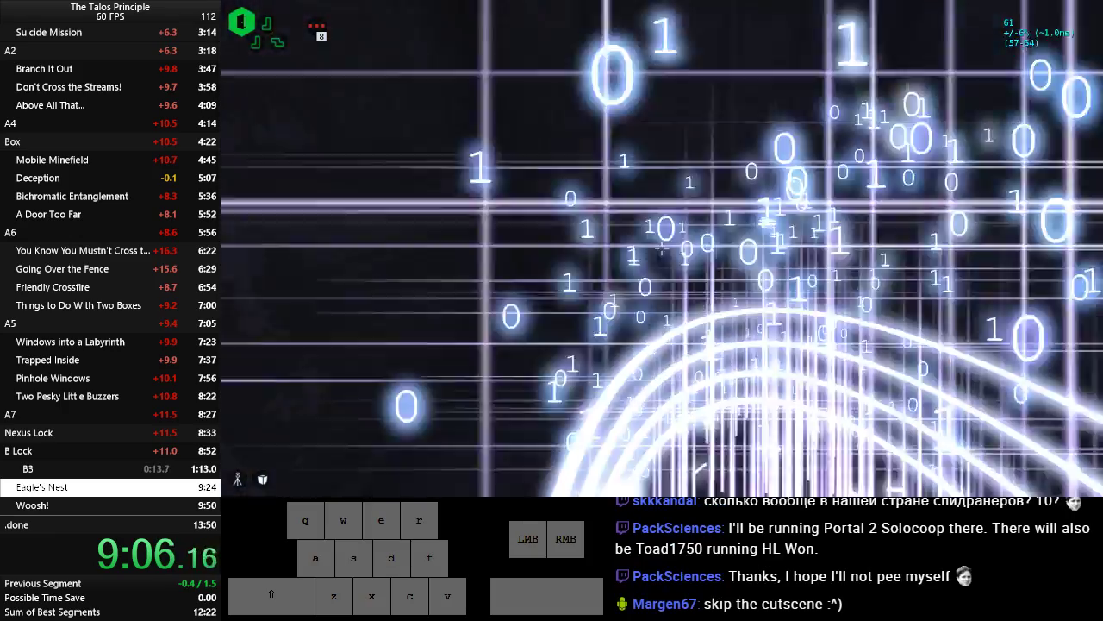
Sprint across the desert level to the exit and load the next world.
key(w)
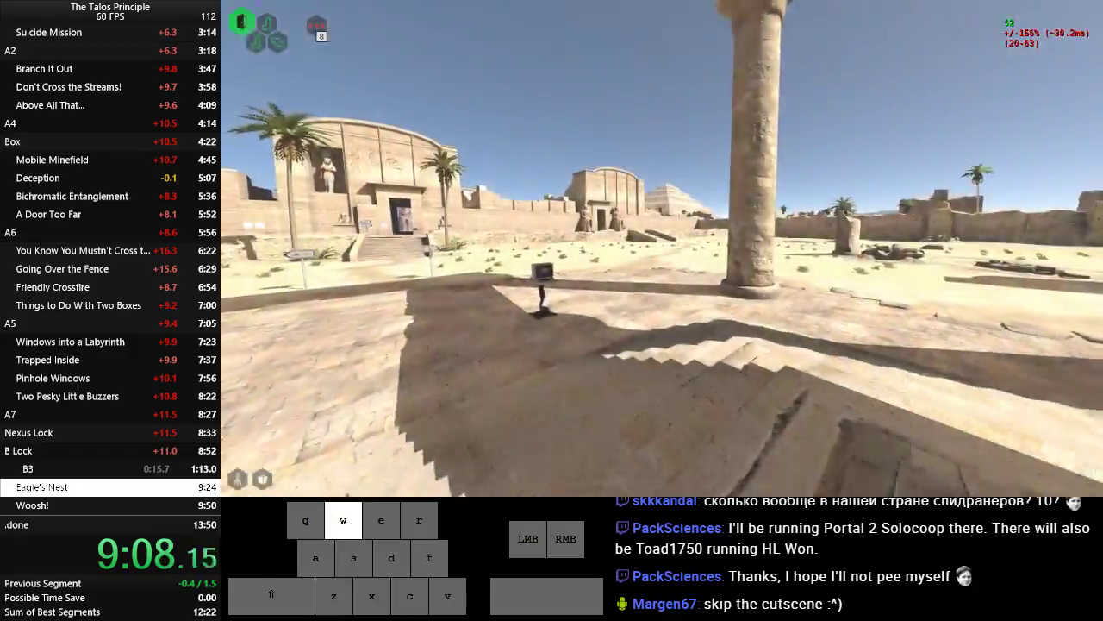
key(w)
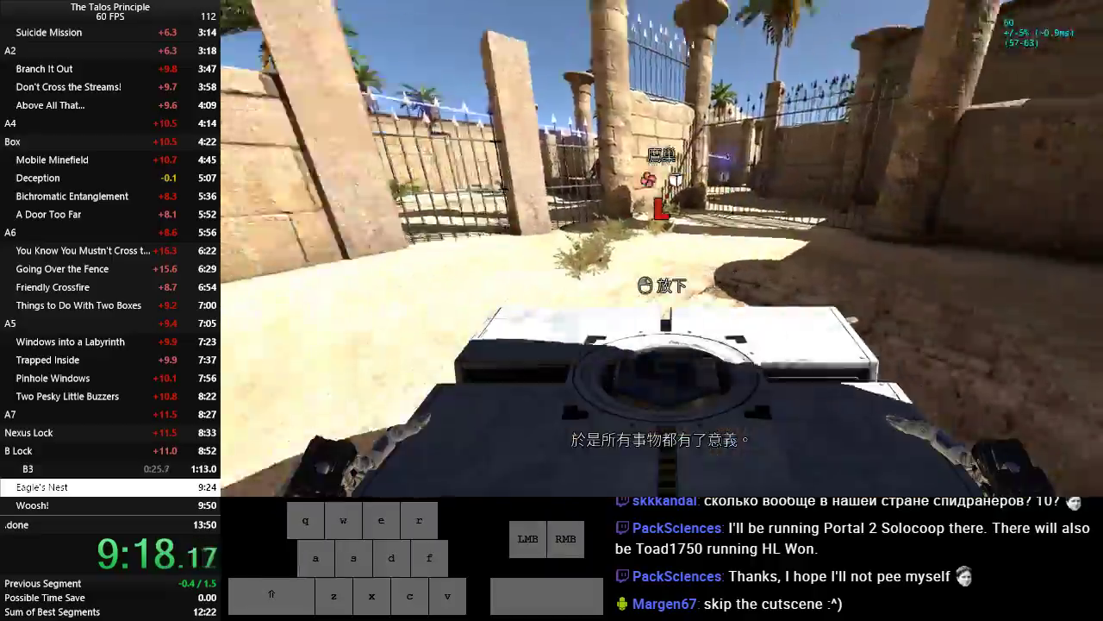
key(s)
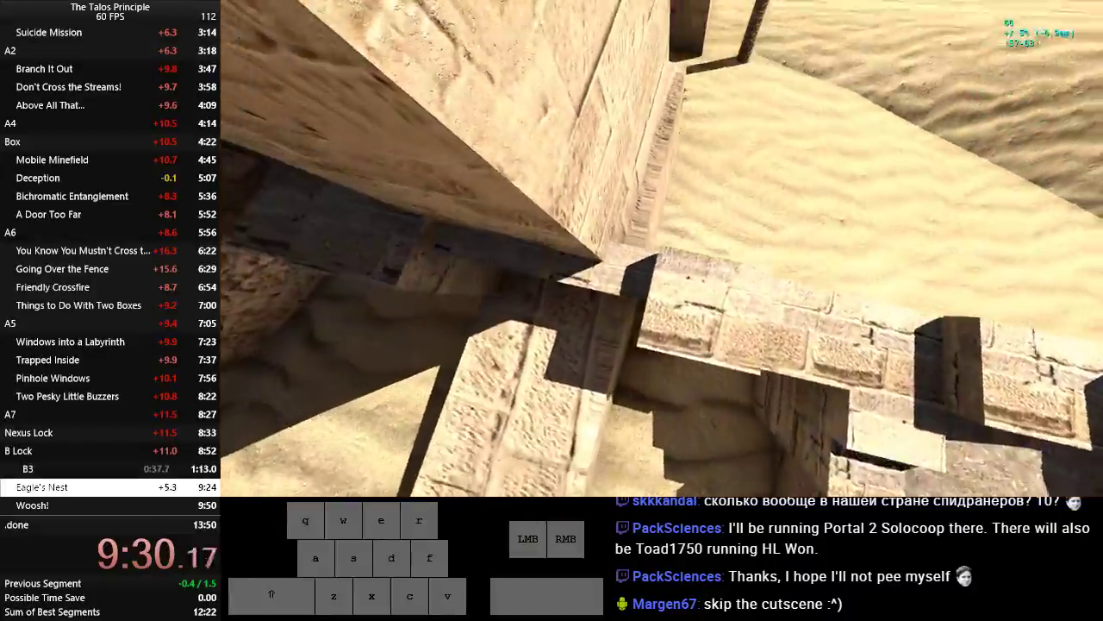
key(w)
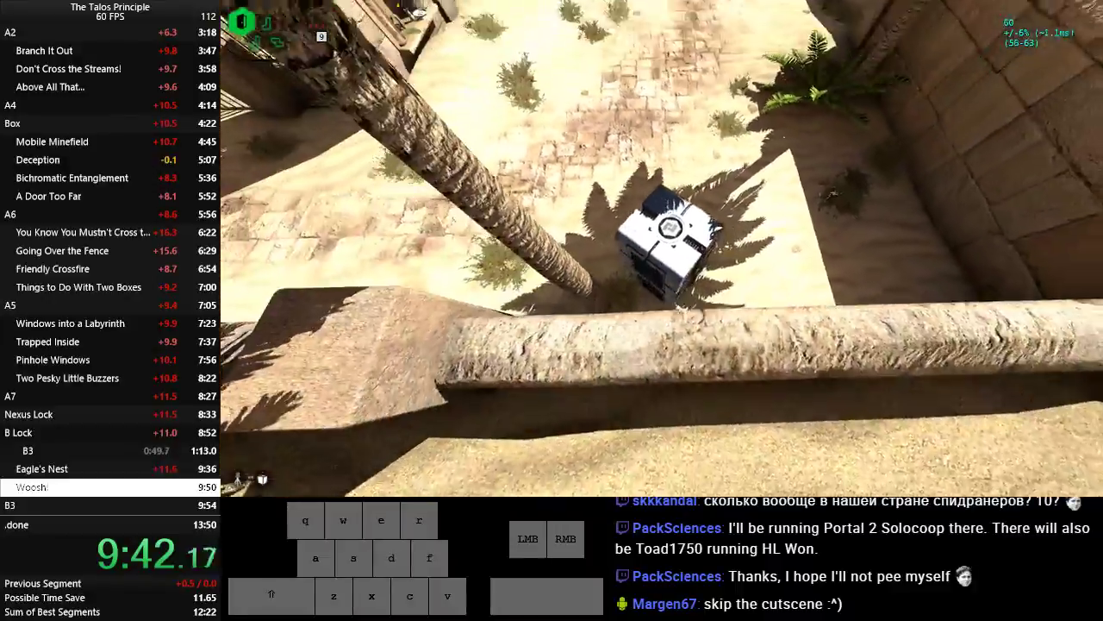
key(w)
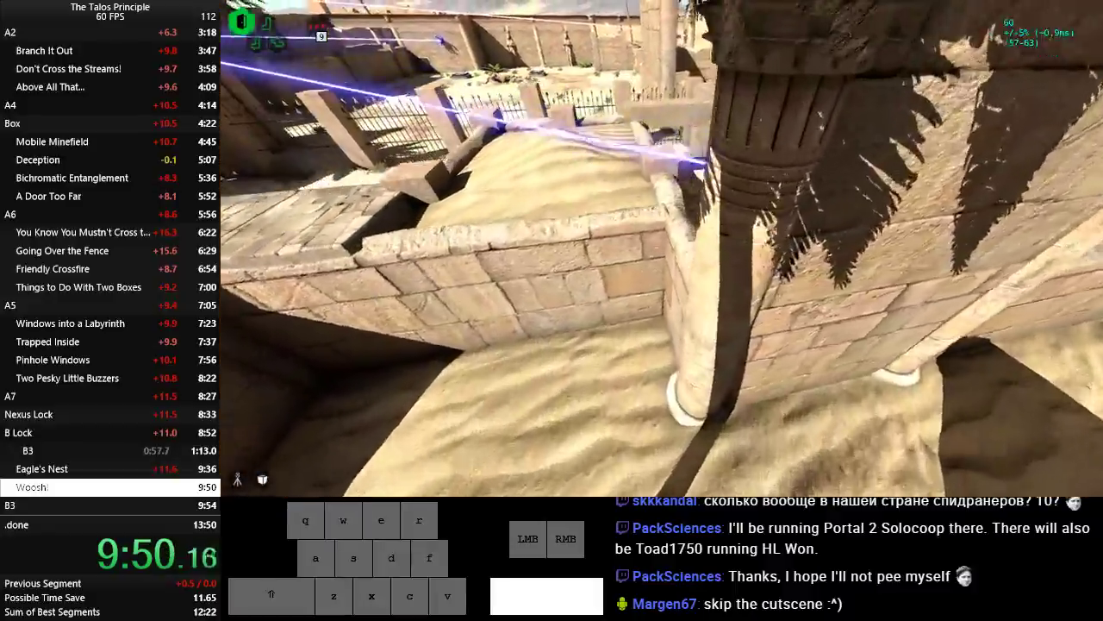
key(d)
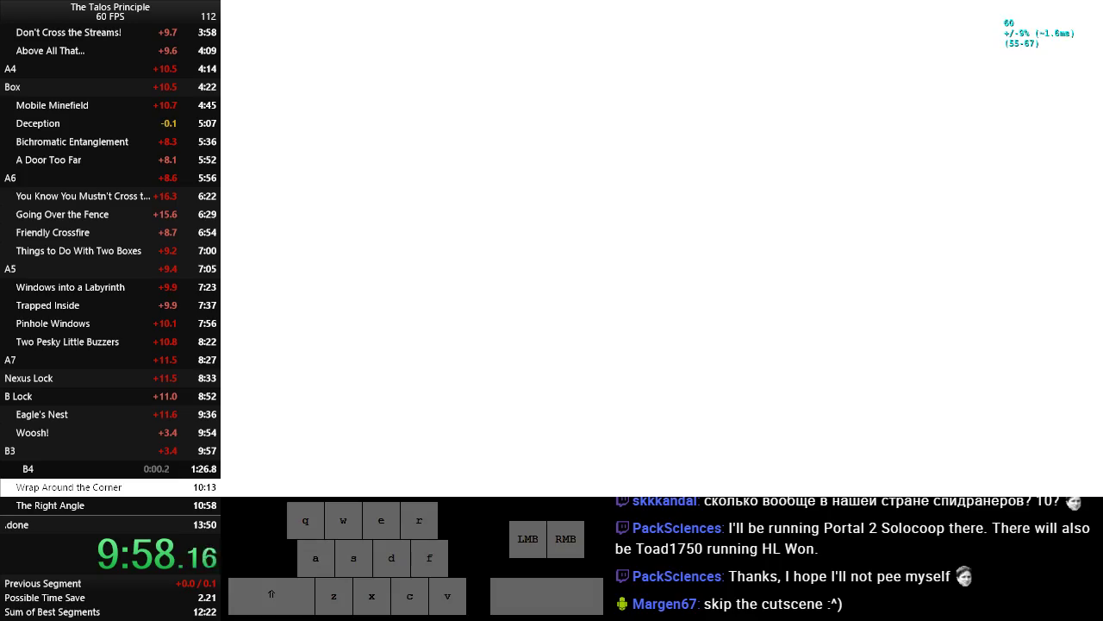
Jam the spinning mine and pass the blue force field to clear Wrap Around the Corner.
key(w)
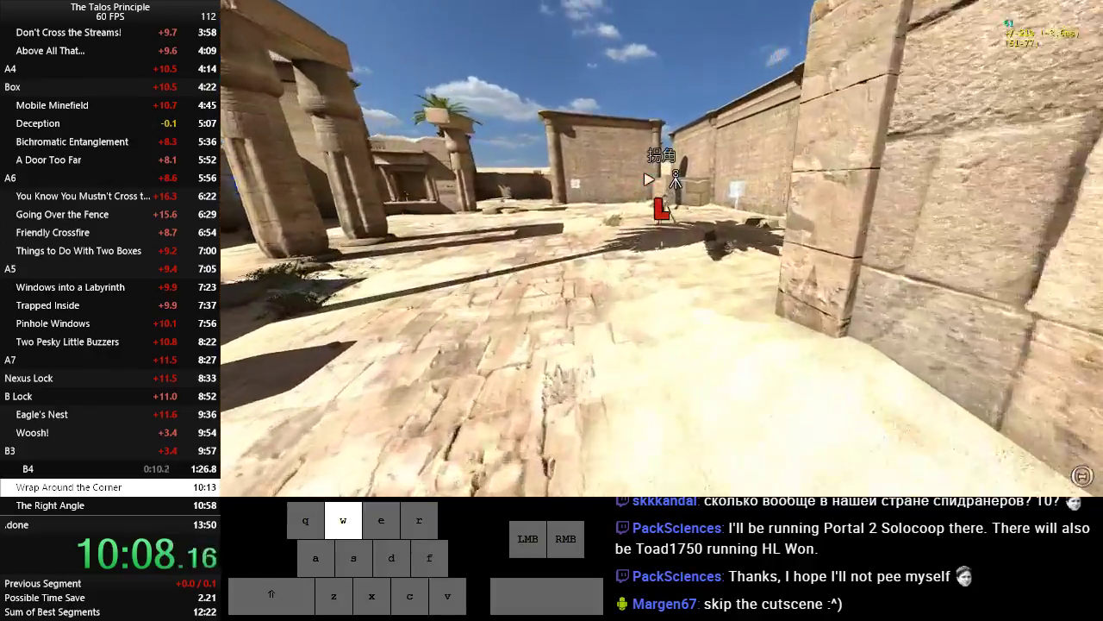
key(a)
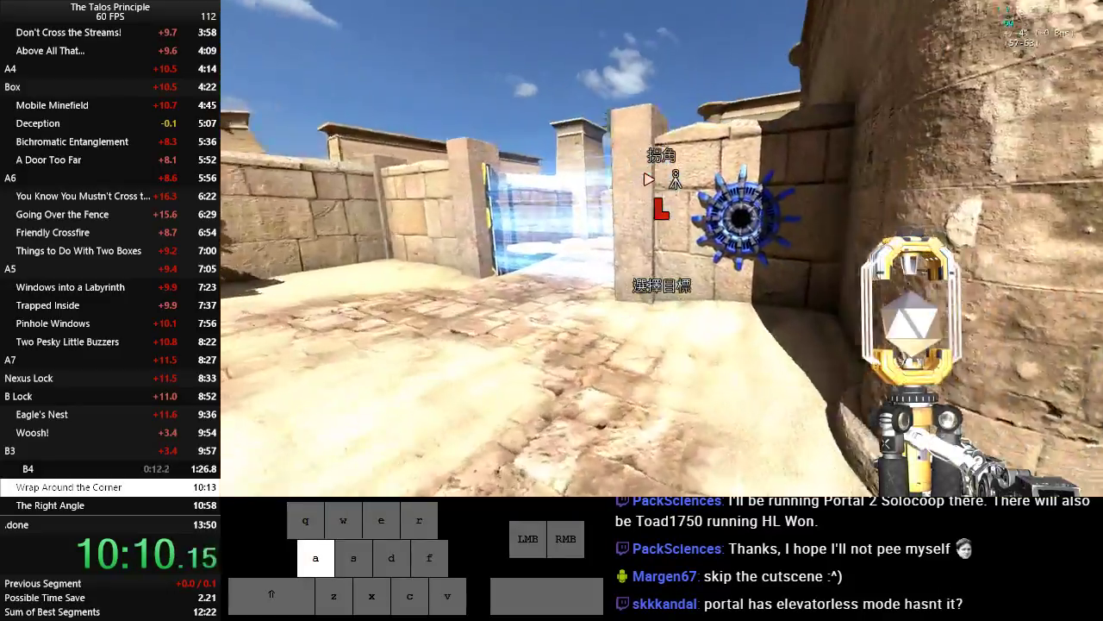
key(x)
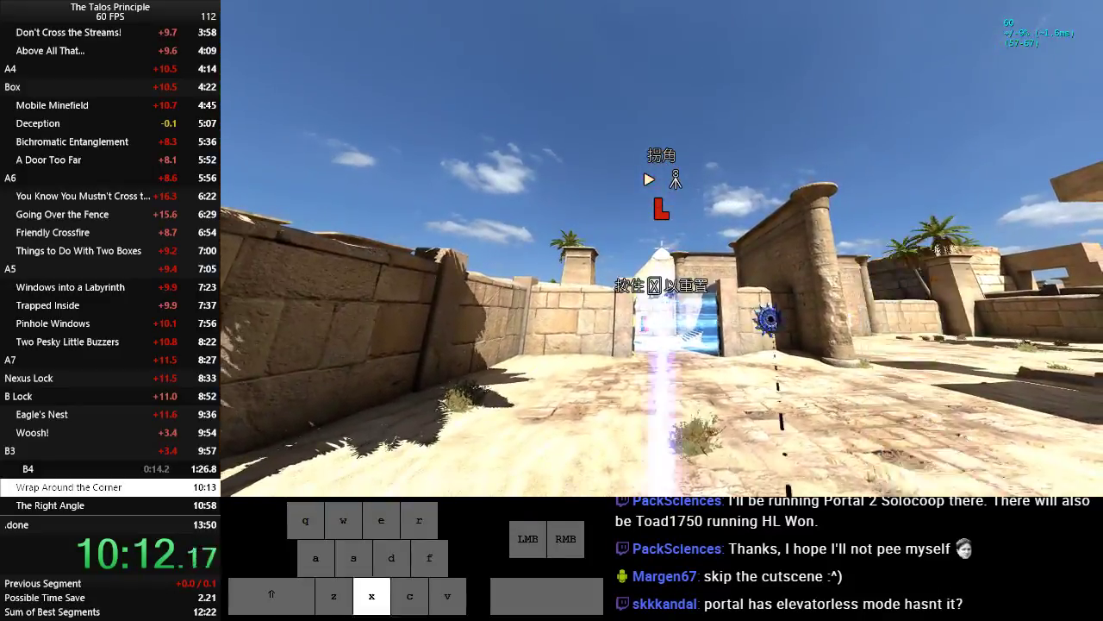
key(w)
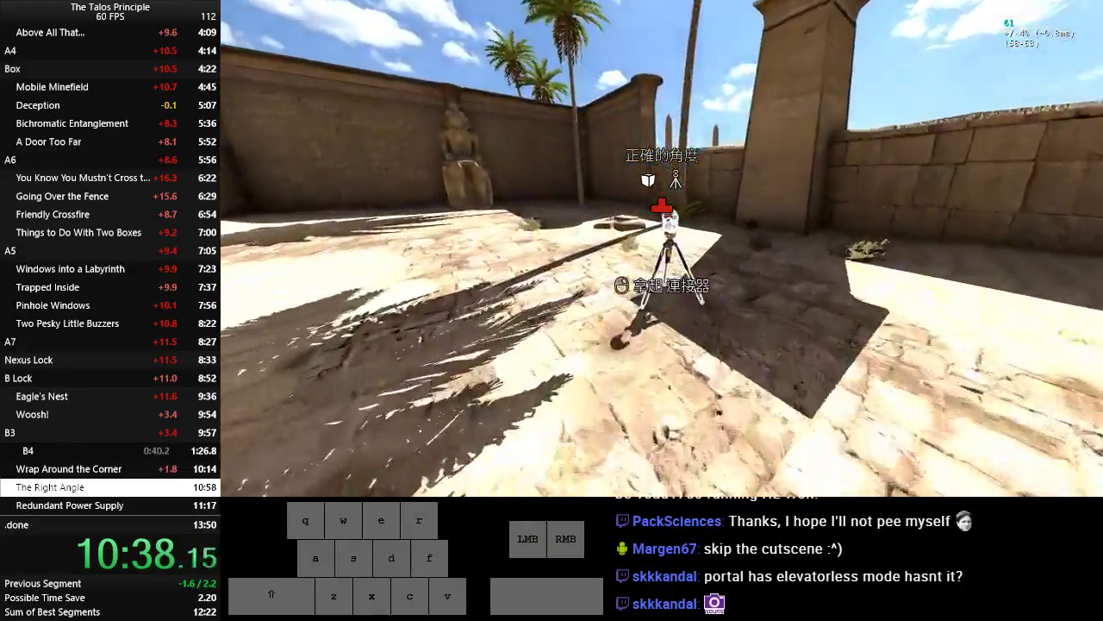
Take the tripod past the force field for The Right Angle and set the white box against the wall.
key(w)
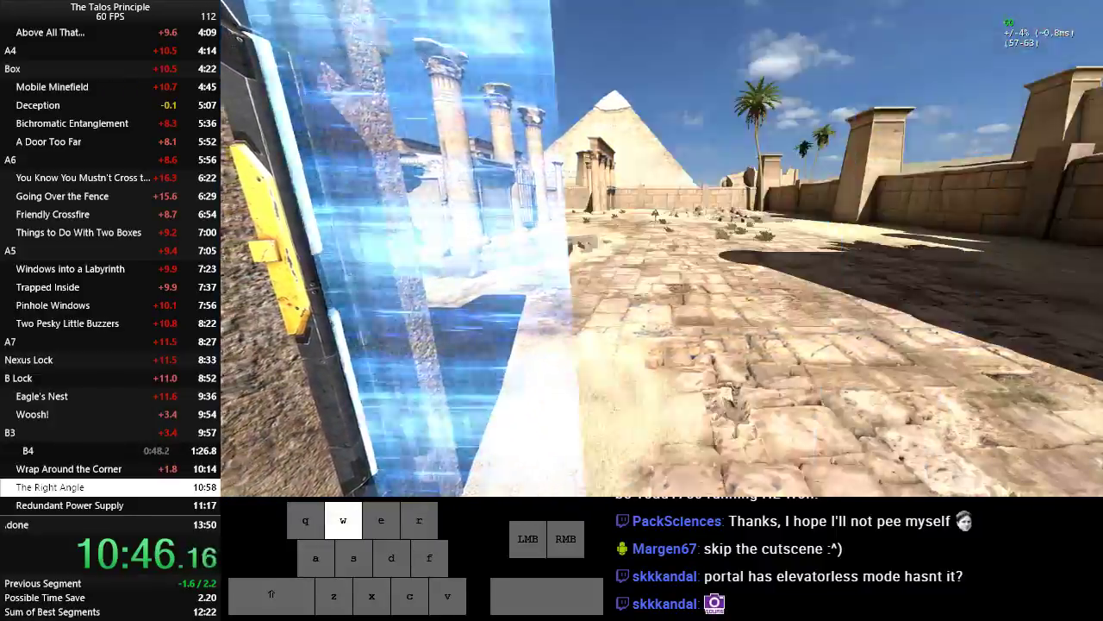
key(d)
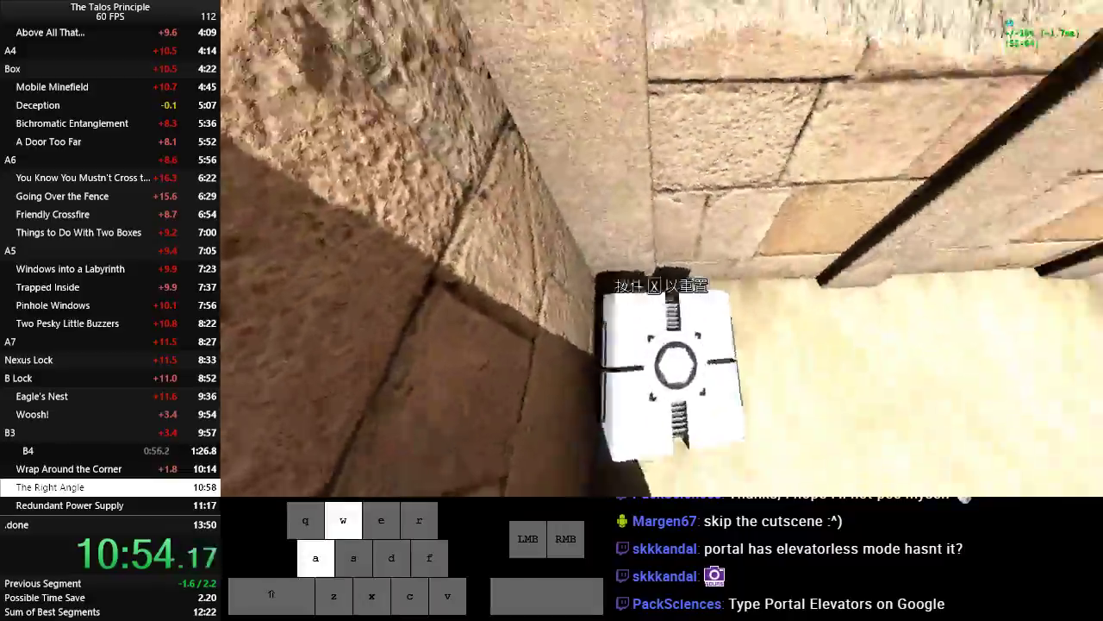
key(w)
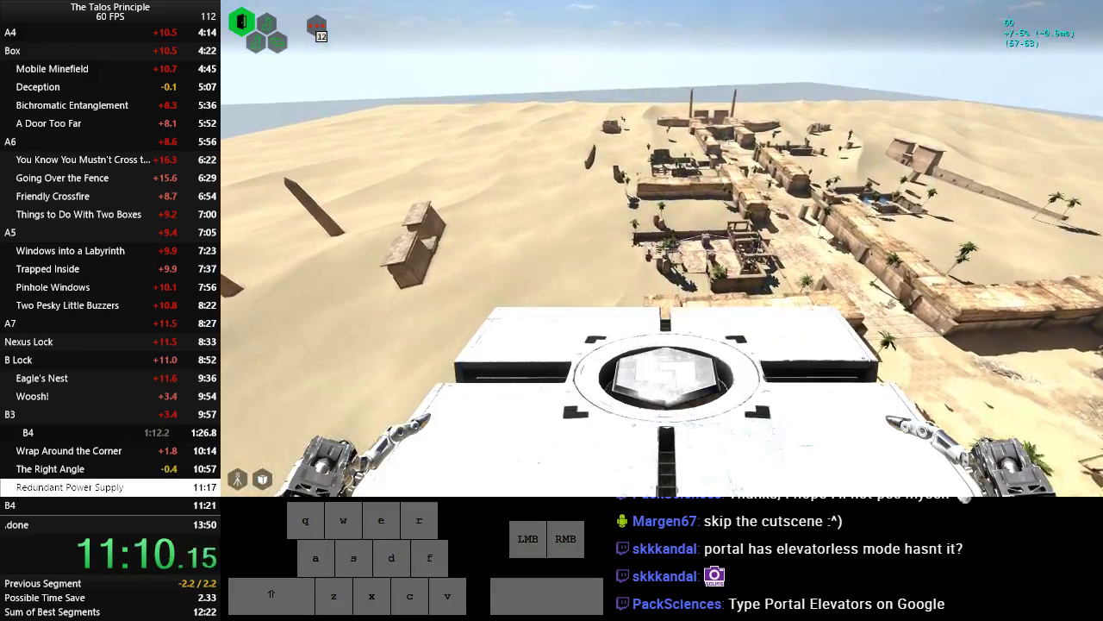
Jump off the block to the last sigil, return to the tower and walk the caged corridor to the elevator.
key(w)
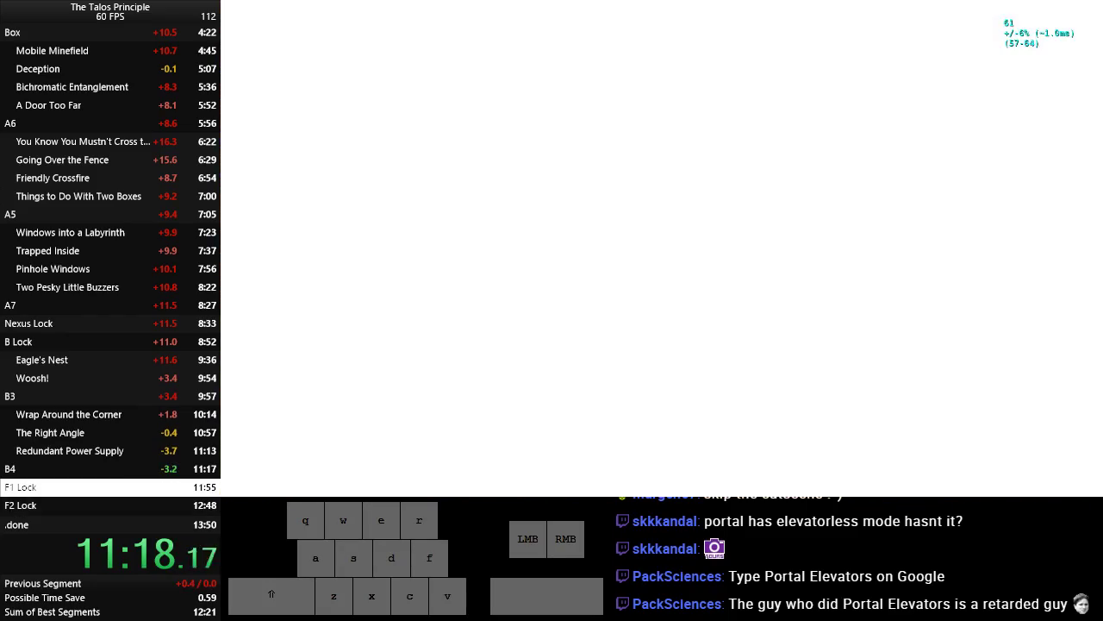
key(w)
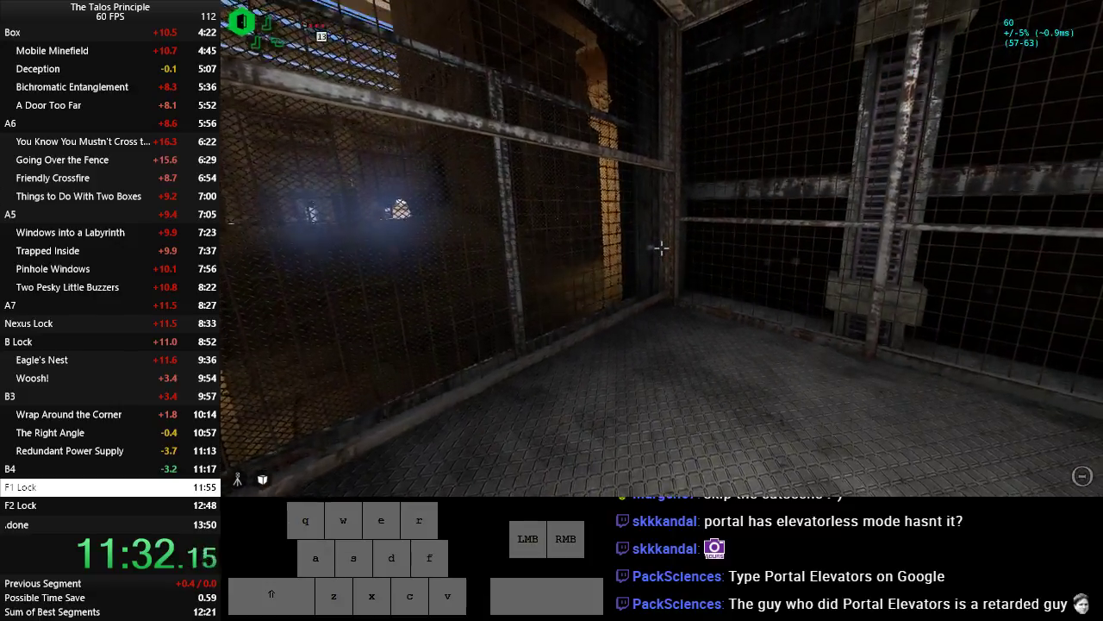
key(w)
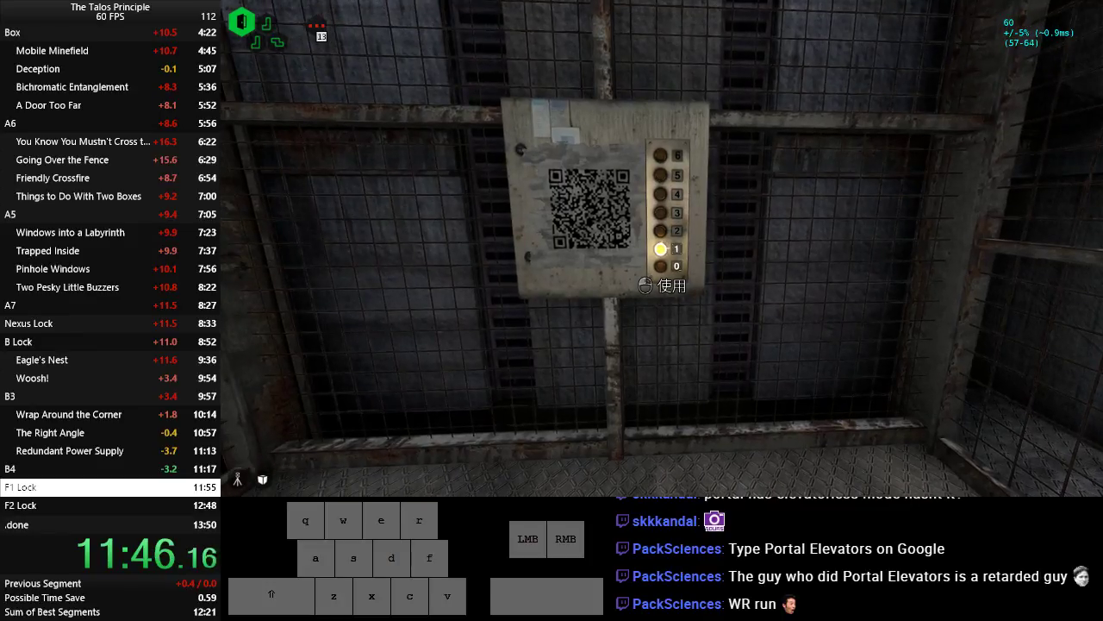
Ride the elevator up, place the red pieces on the F1 lock board and head downstairs toward the next lock.
key(w)
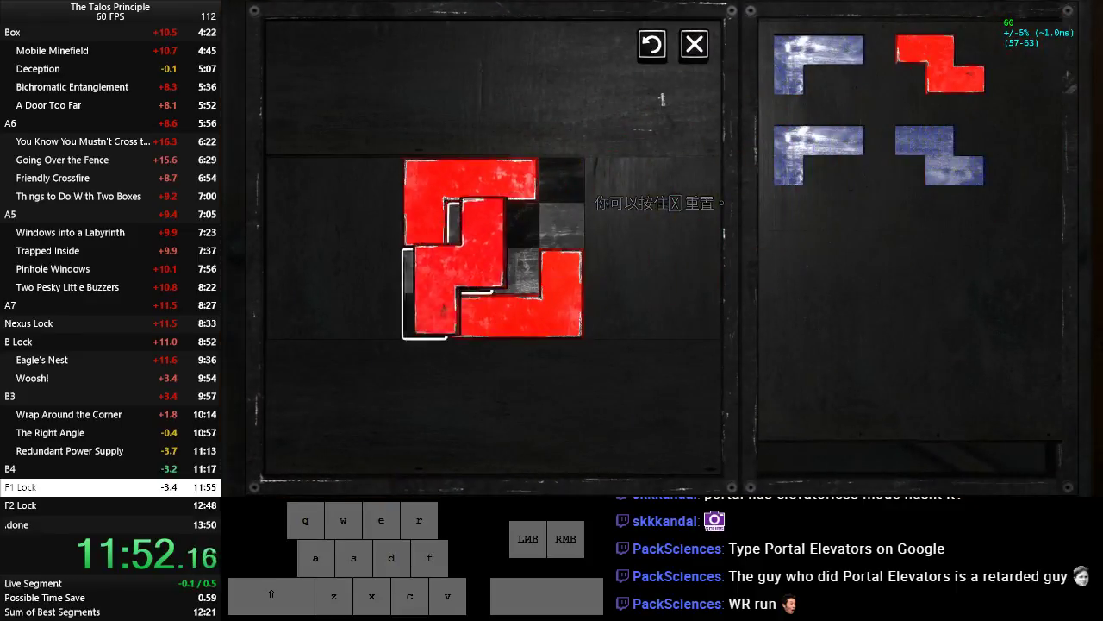
click(693, 45)
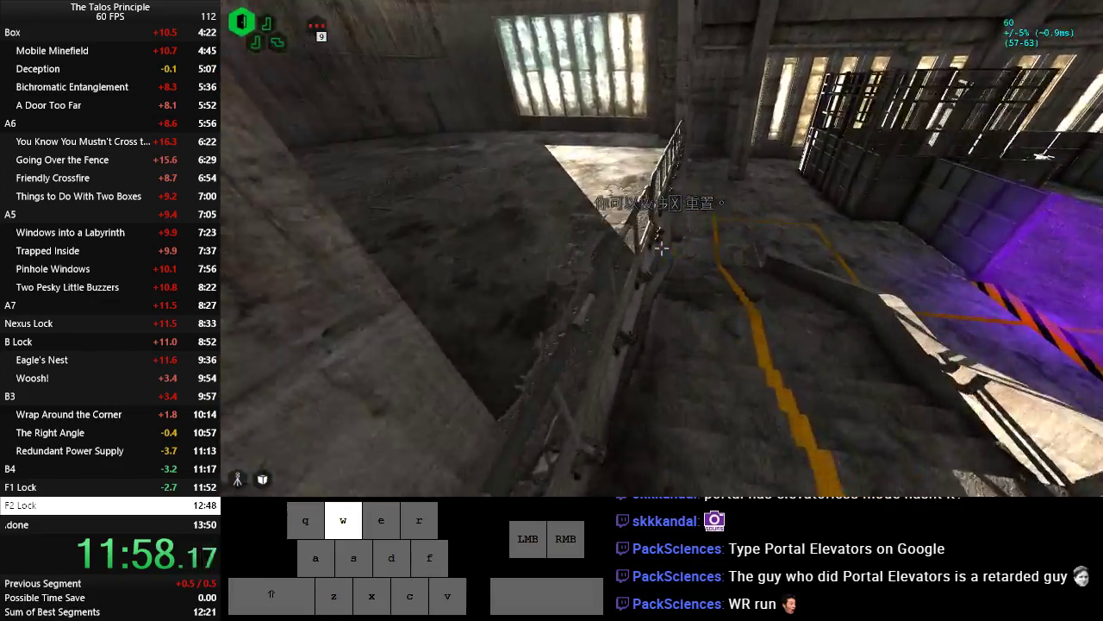
key(d)
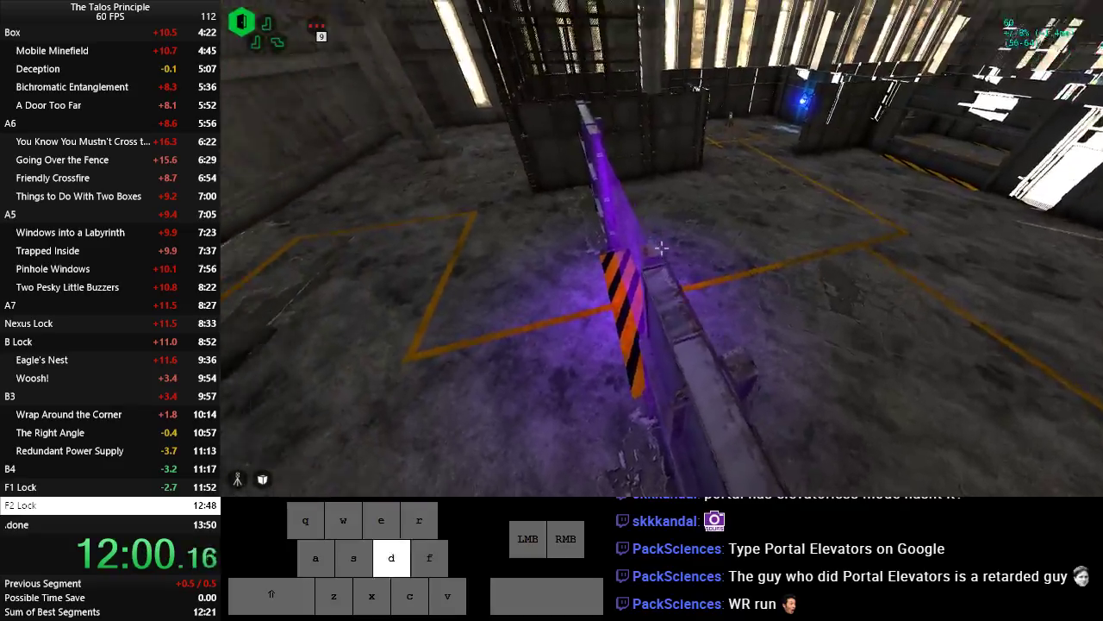
key(w)
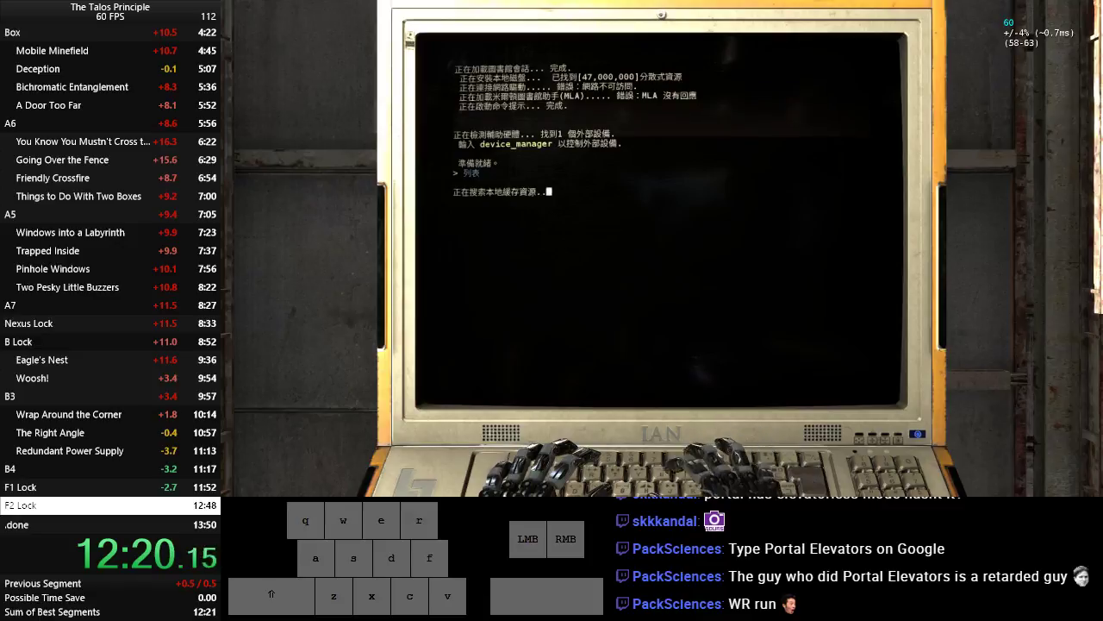
Advance the terminal text and choose the menu option that completes the F2 lock.
key(enter)
text(4)
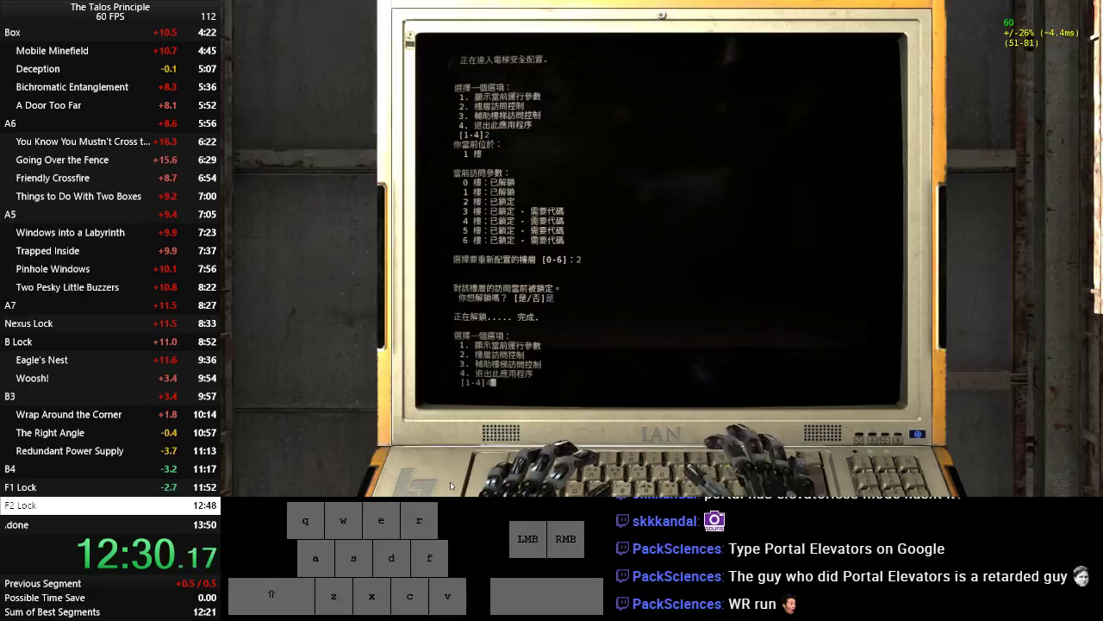
key(w)
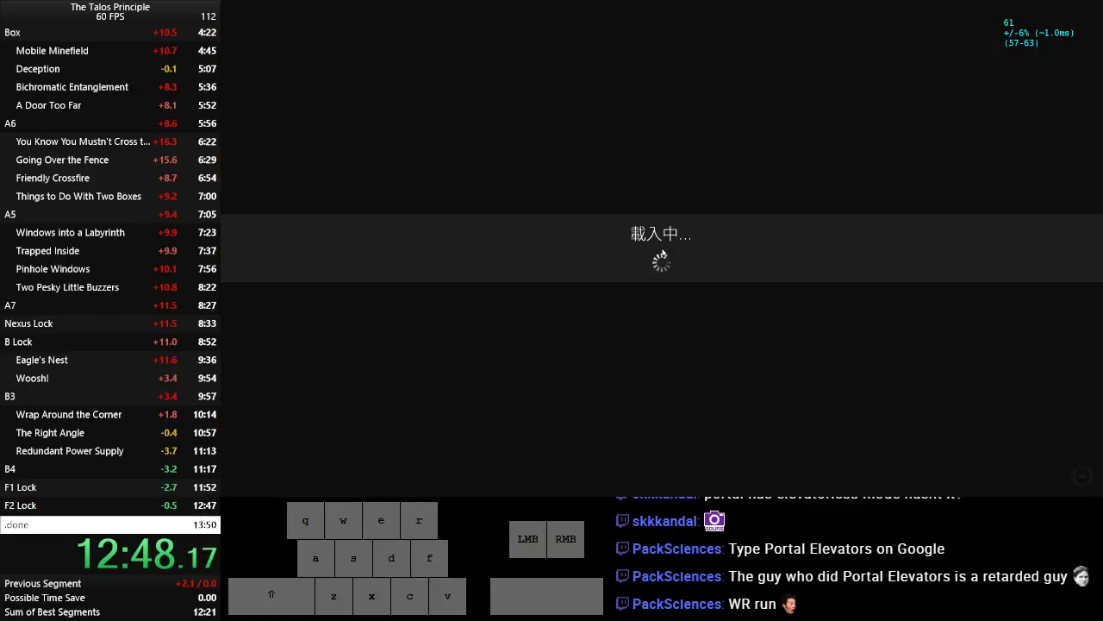
Carry the box along the snowy ledge, drop it and jump from it to climb higher.
key(w)
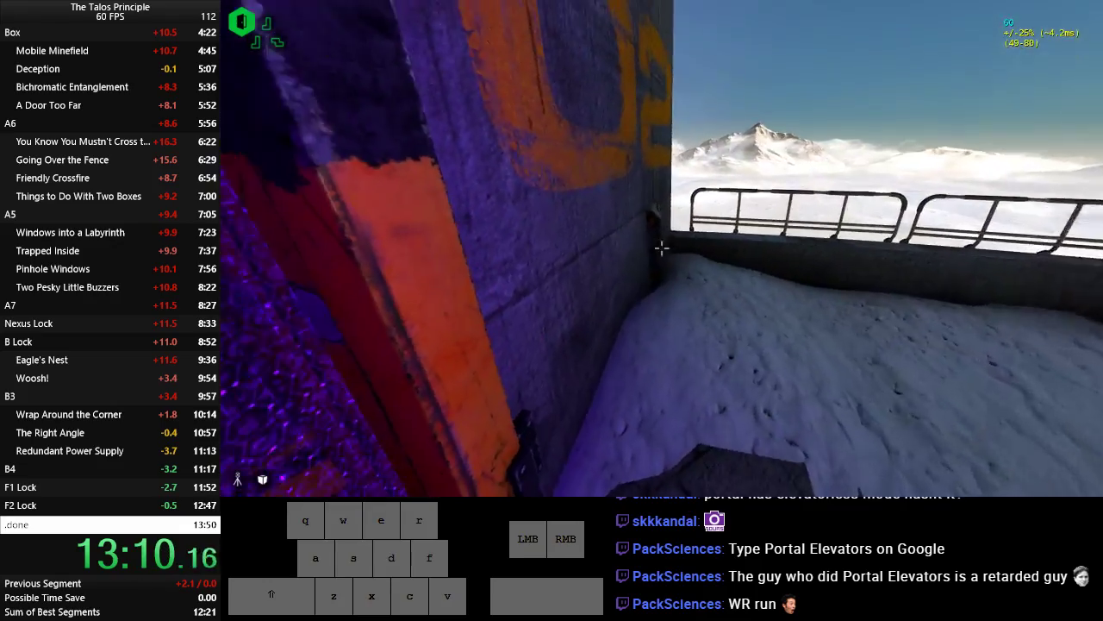
key(w)
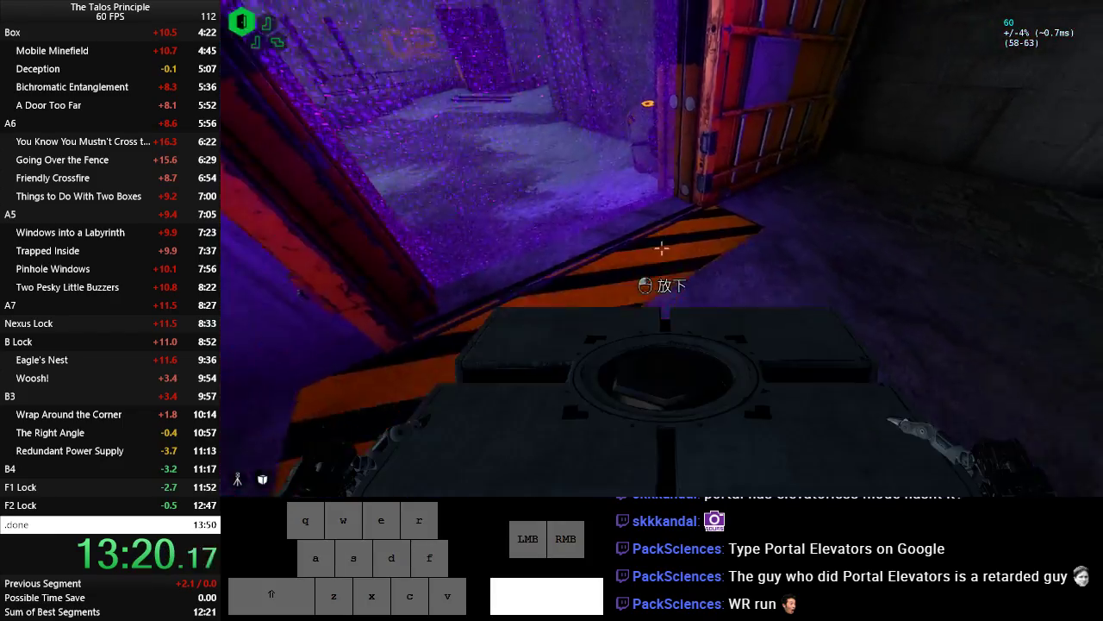
key(s)
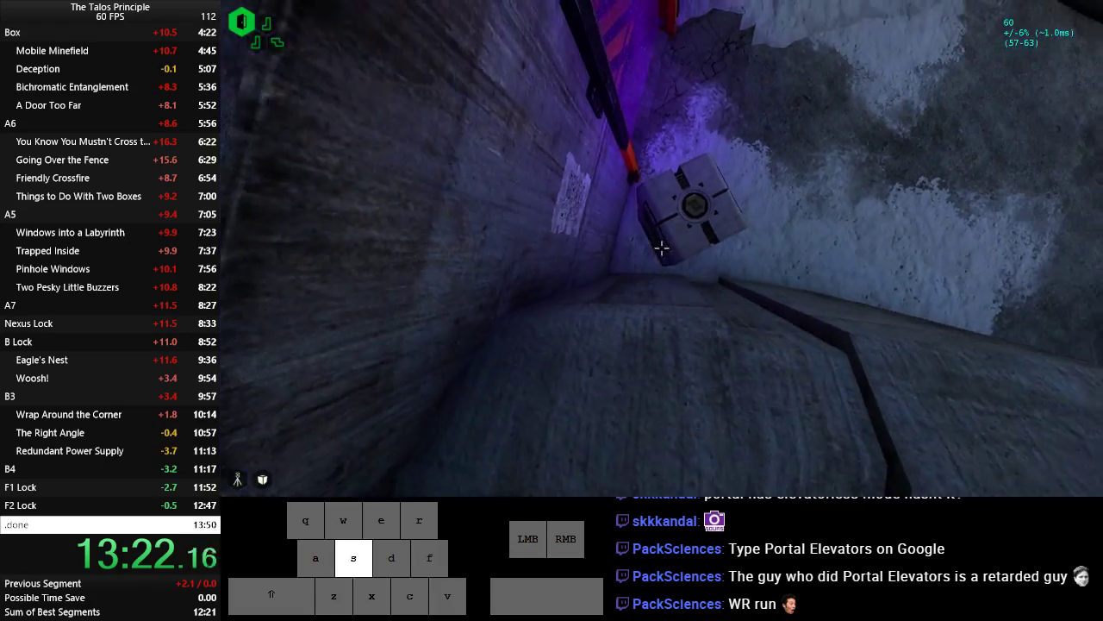
key(w)
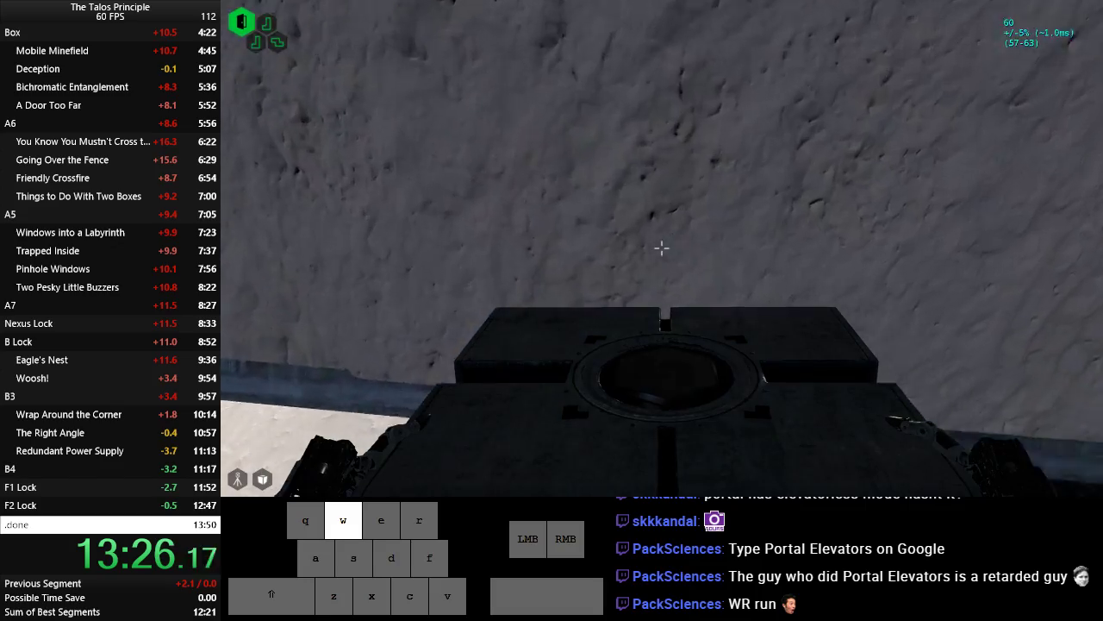
key(w)
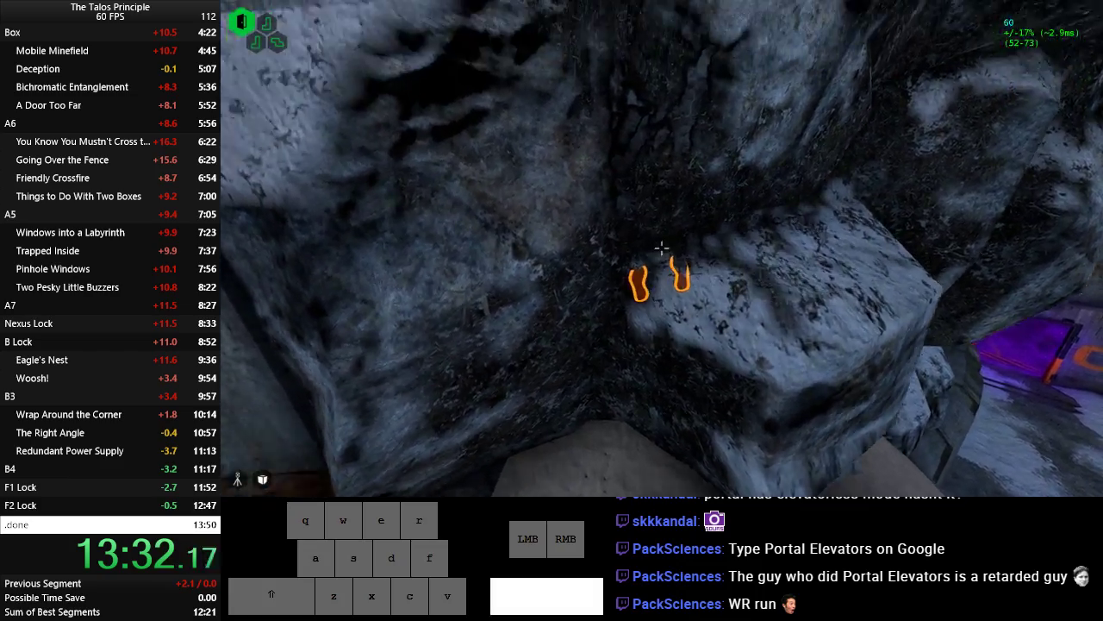
Climb the rock footholds to the tower top and walk into the glowing ending doorway.
key(w)
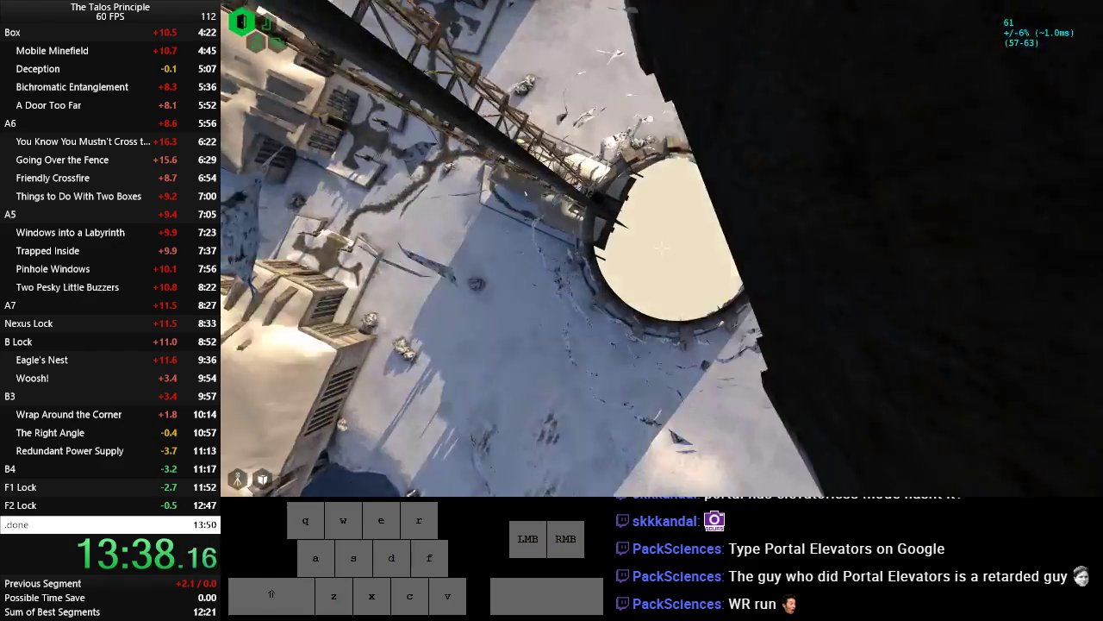
key(w)
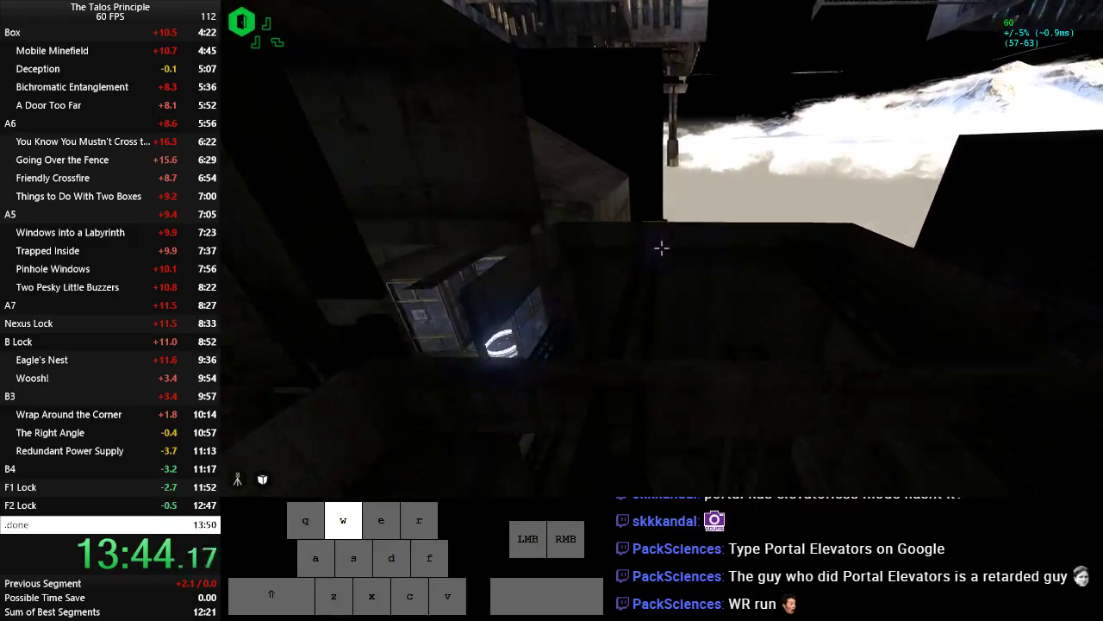
key(w)
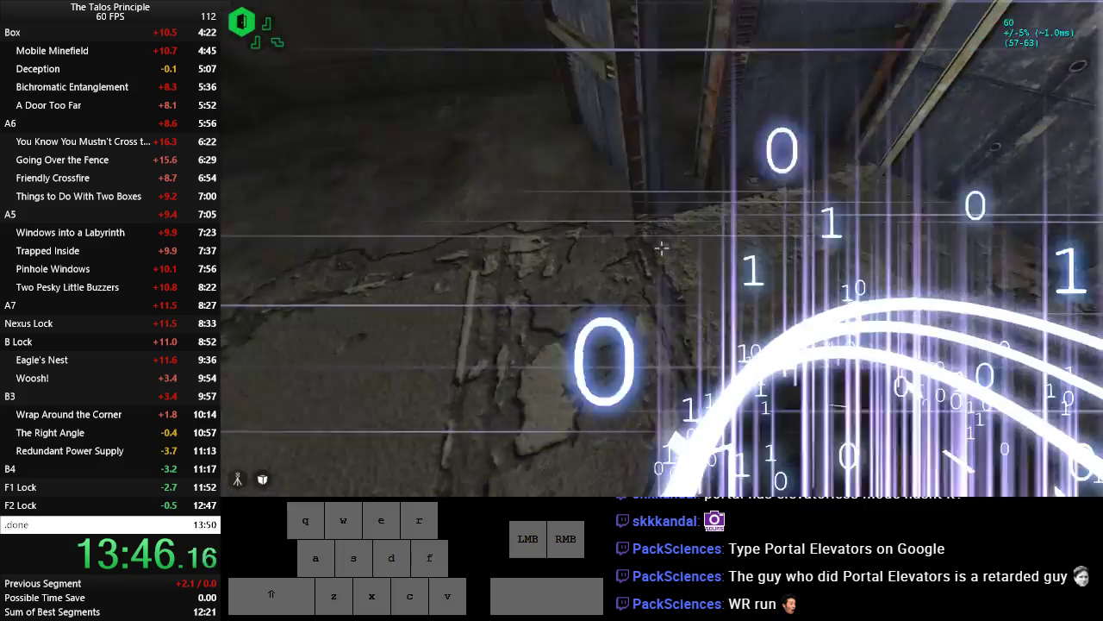
Let the ending stop the timer at 13:49.75, then bring up the Graphics Performance settings.
key(w)
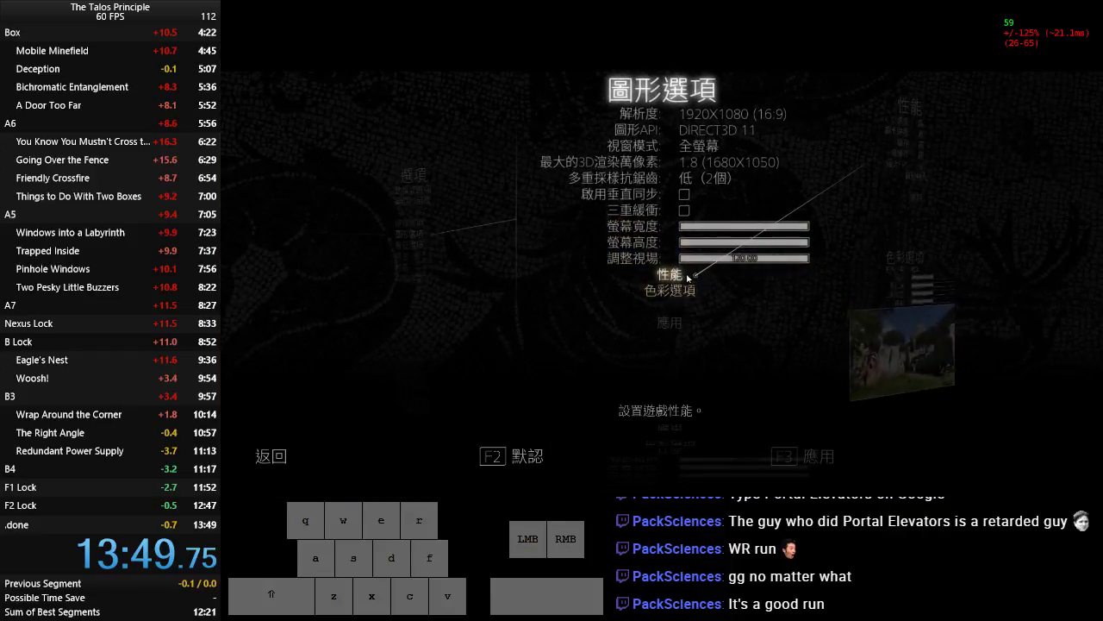
click(668, 274)
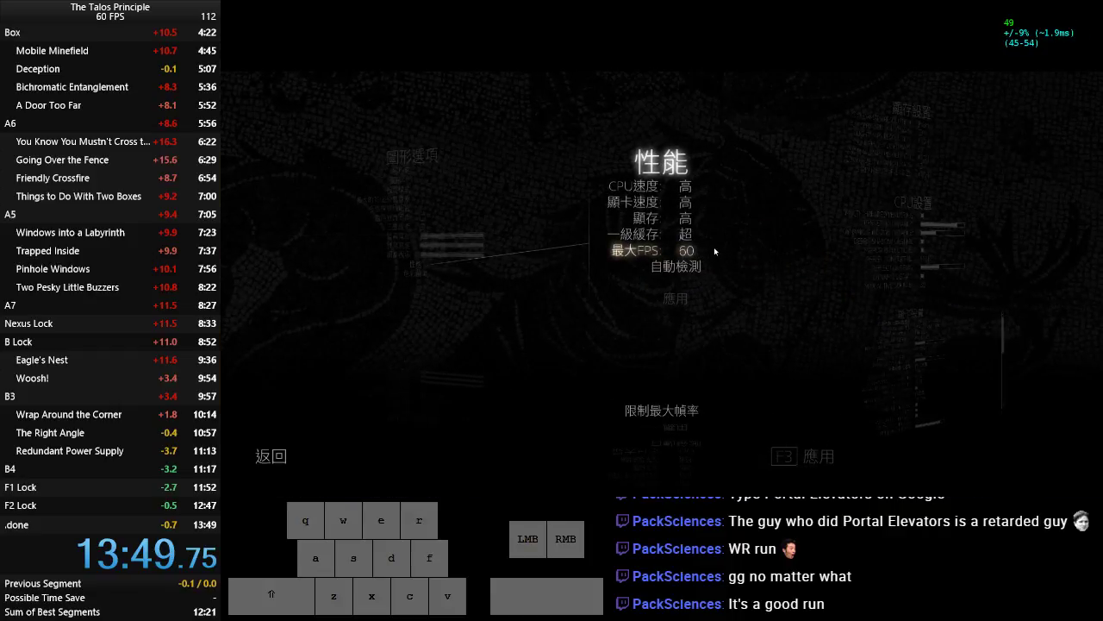